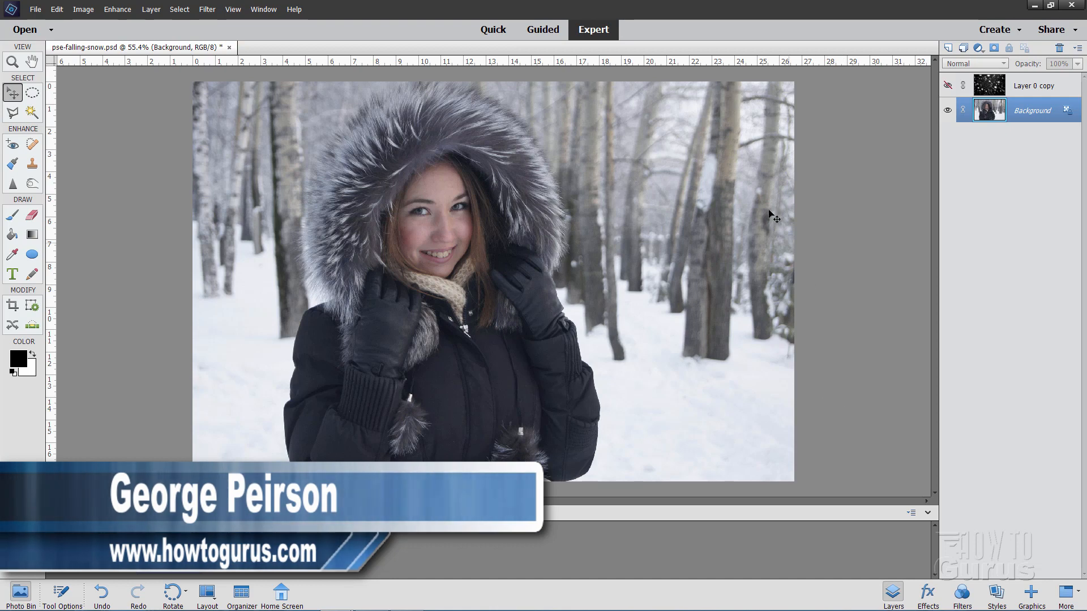
mouse_move(733, 312)
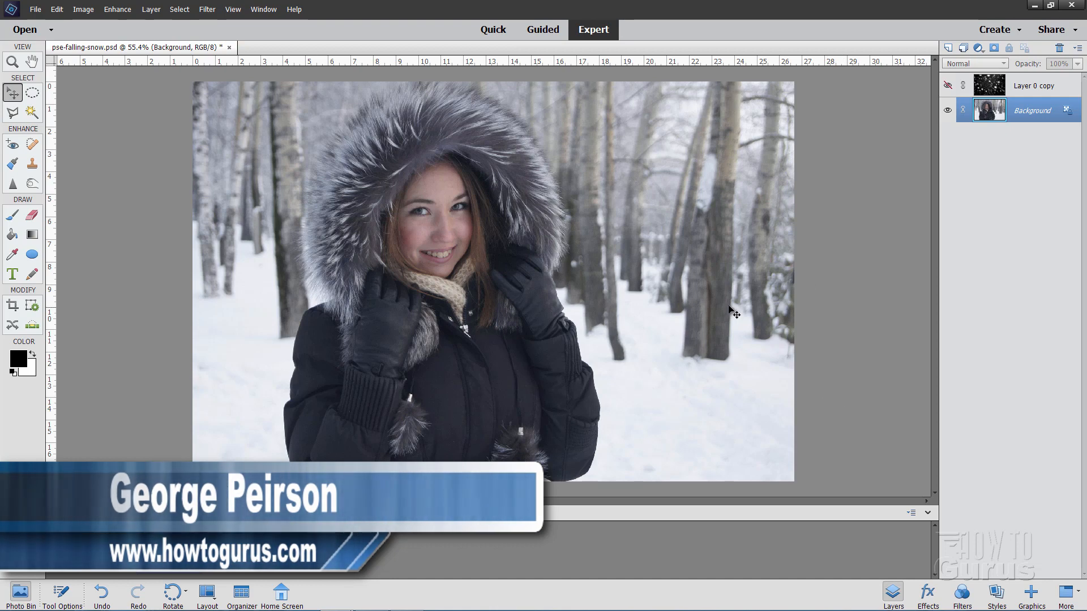
Show the Layer 0 copy snow layer so falling snow appears over the portrait
left_click(946, 85)
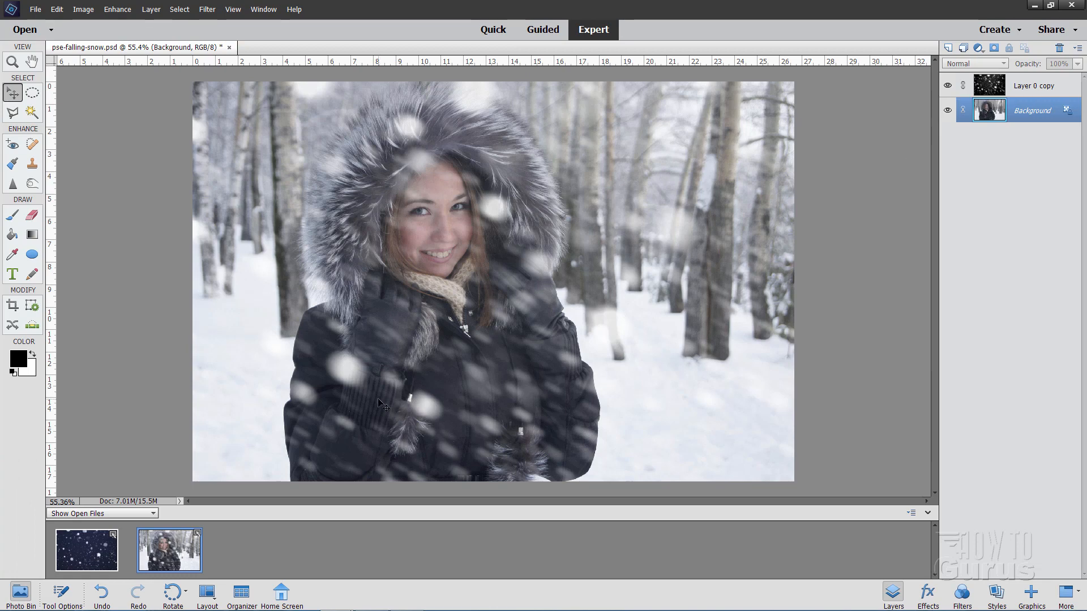
mouse_move(343, 369)
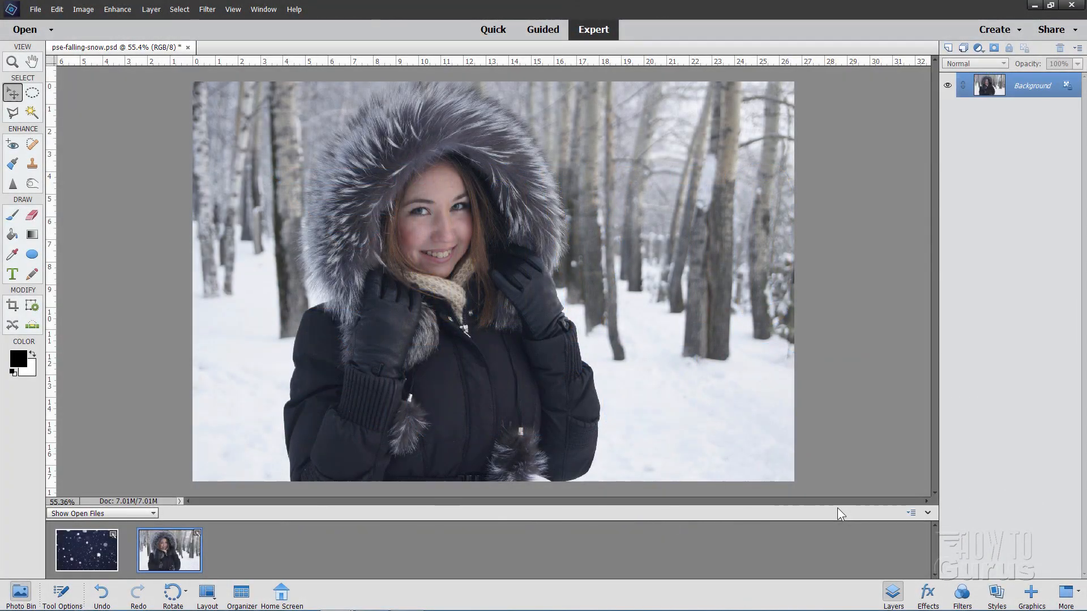
mouse_move(775, 513)
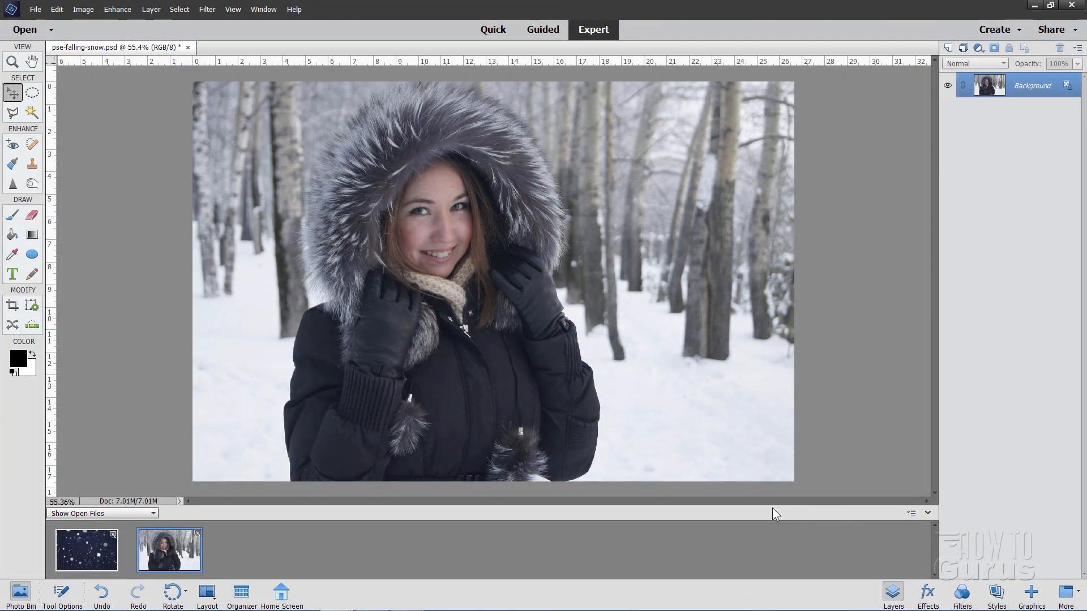
mouse_move(608, 146)
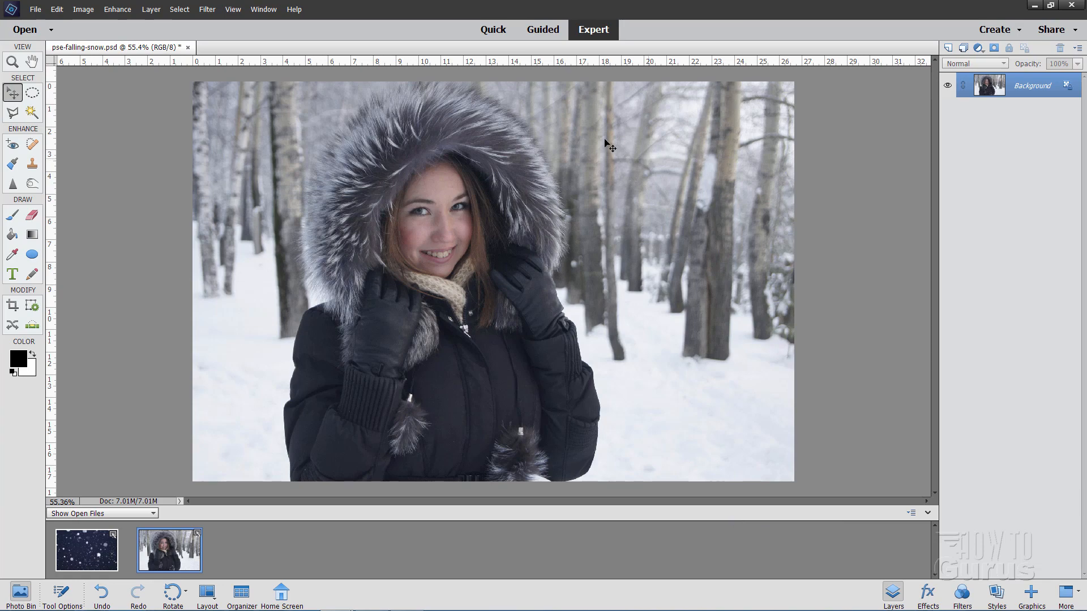
mouse_move(239, 394)
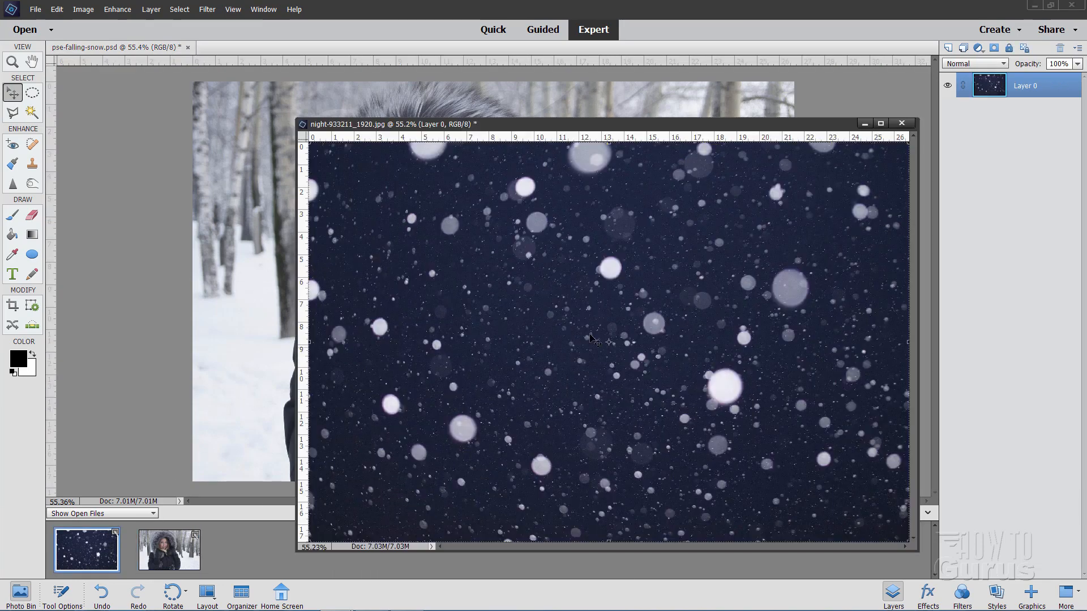
mouse_move(700, 131)
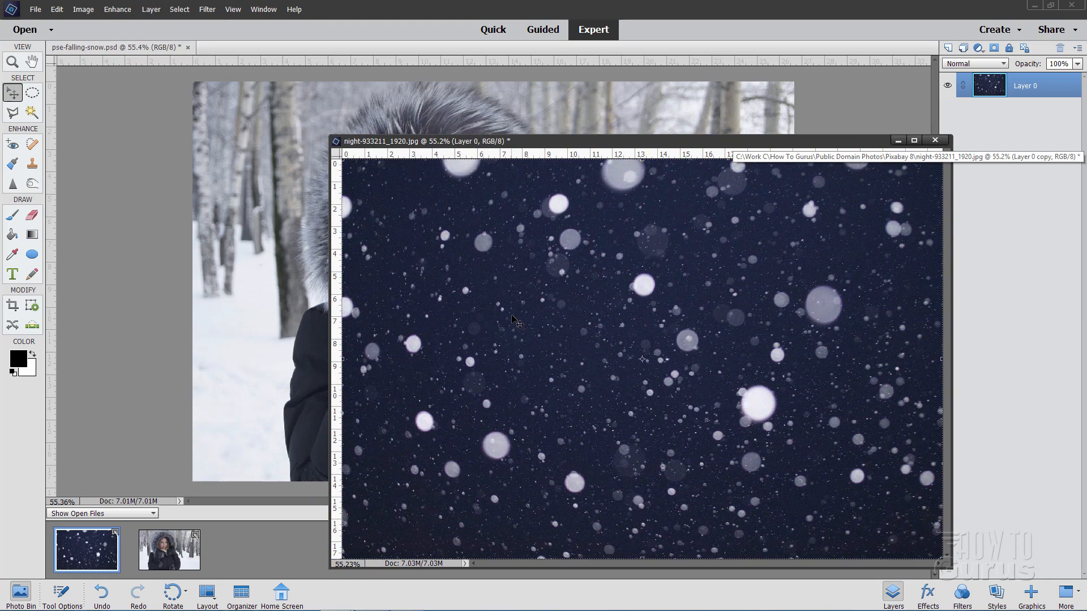
mouse_move(557, 314)
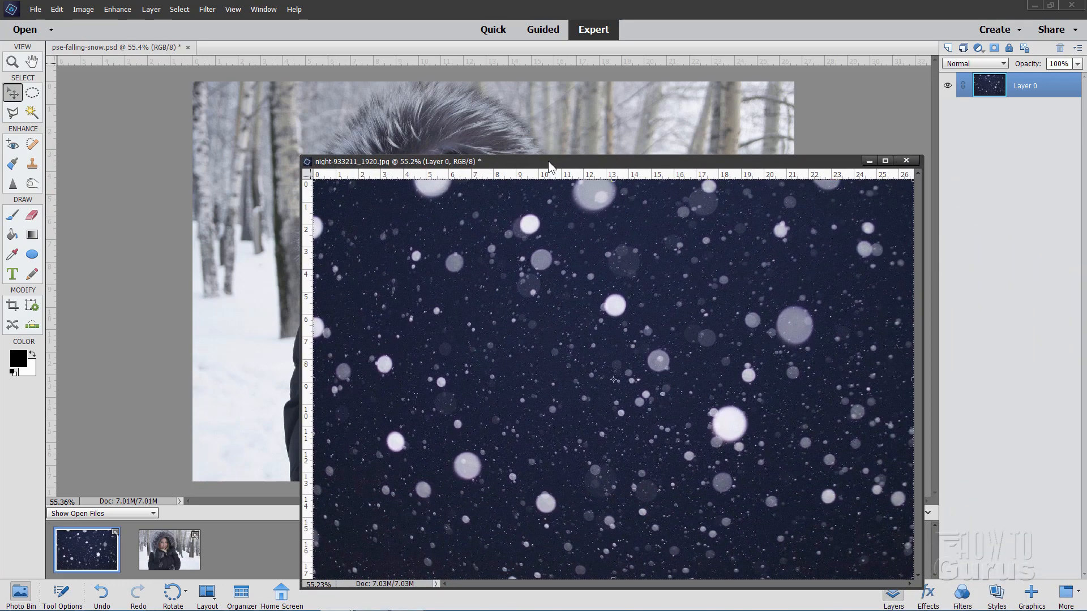
Reposition the night-933211_1920.jpg floating window above the portrait
left_click_drag(547, 162, 548, 116)
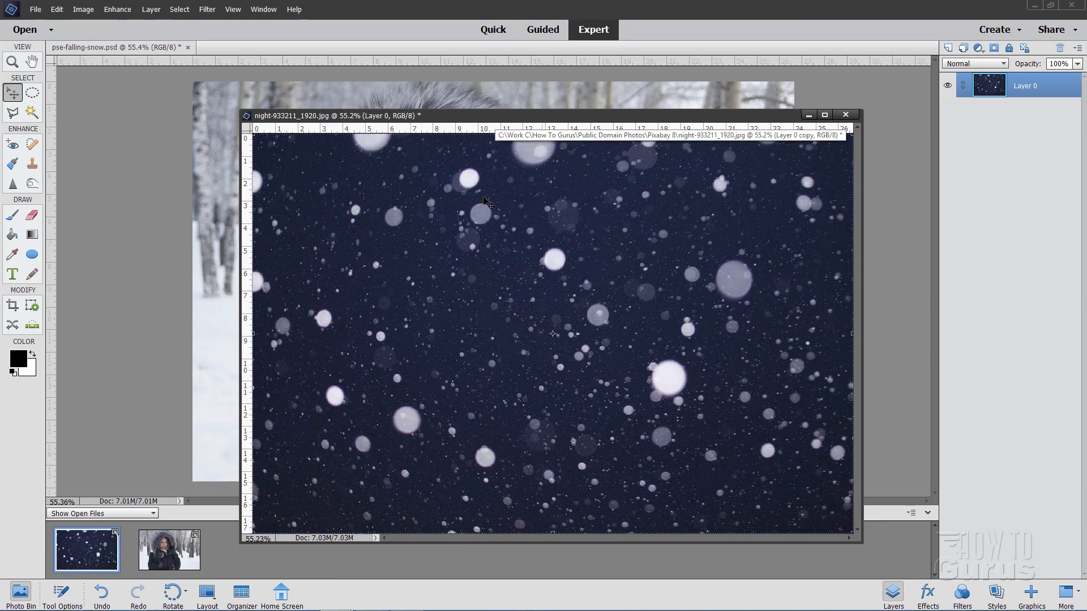
mouse_move(641, 242)
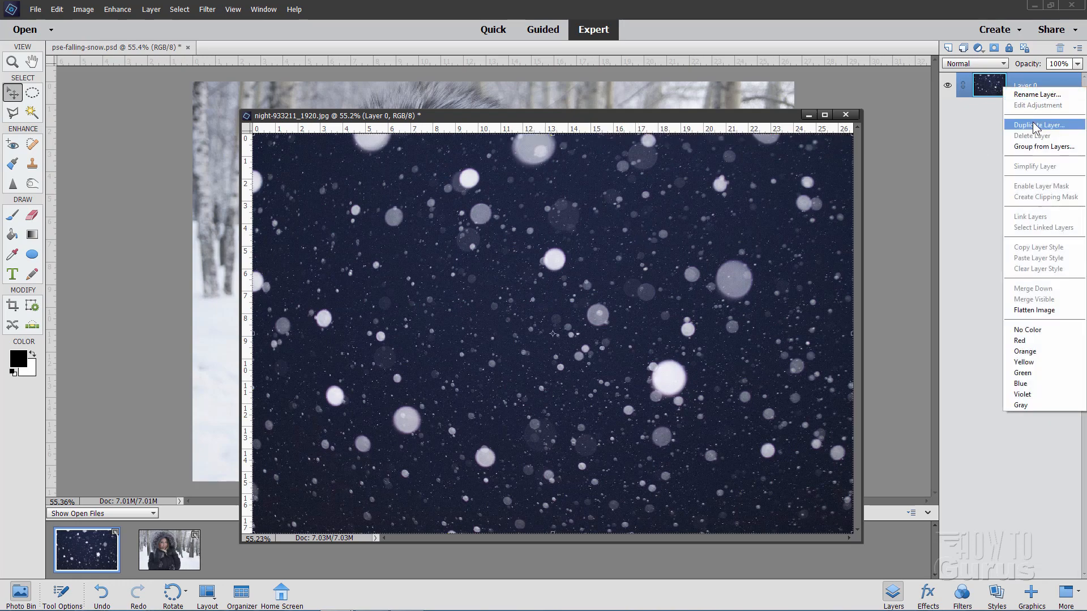
Duplicate the snow layer as Layer 0 copy and hide the original Layer 0
left_click(1039, 125)
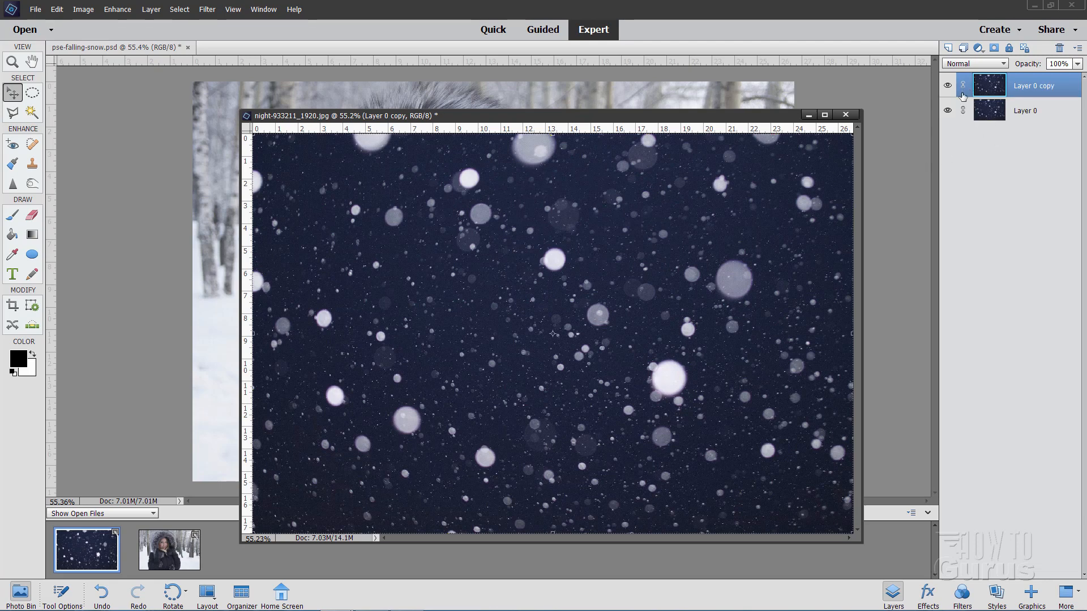
left_click(948, 110)
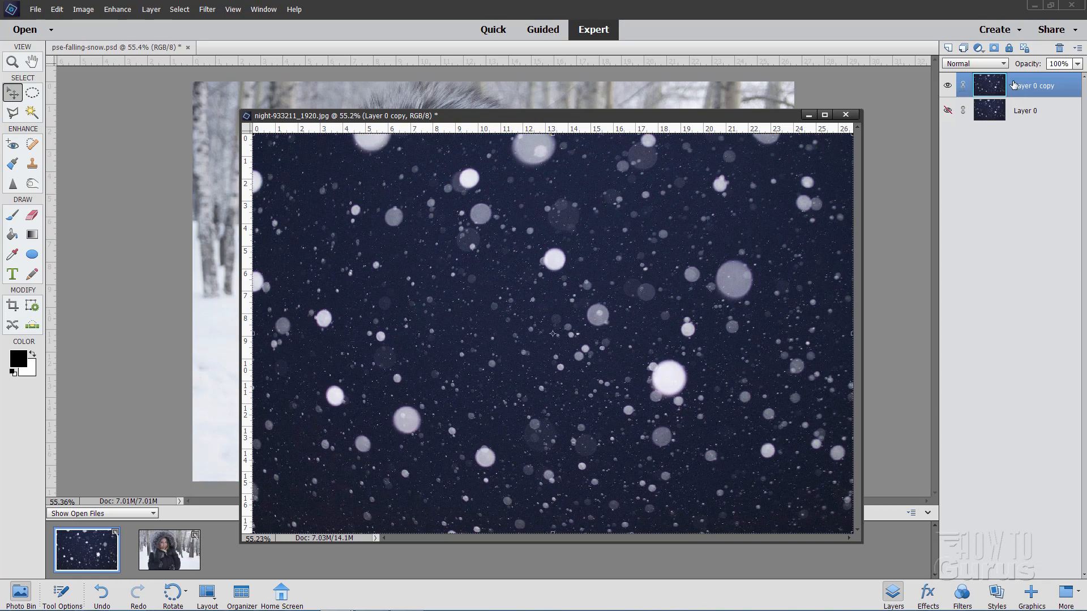
mouse_move(679, 235)
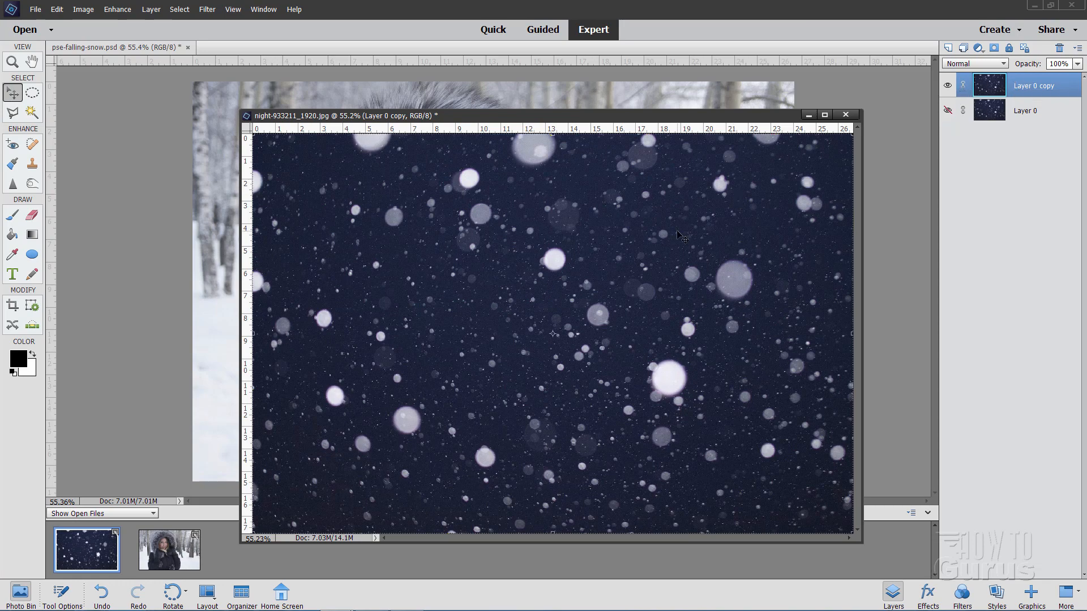
mouse_move(586, 239)
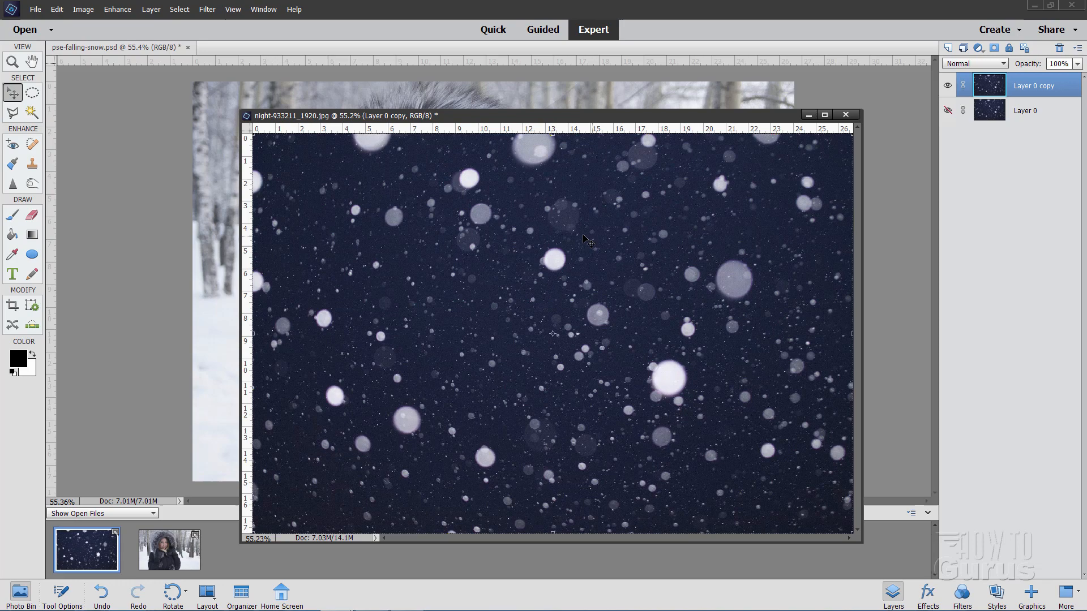
mouse_move(604, 268)
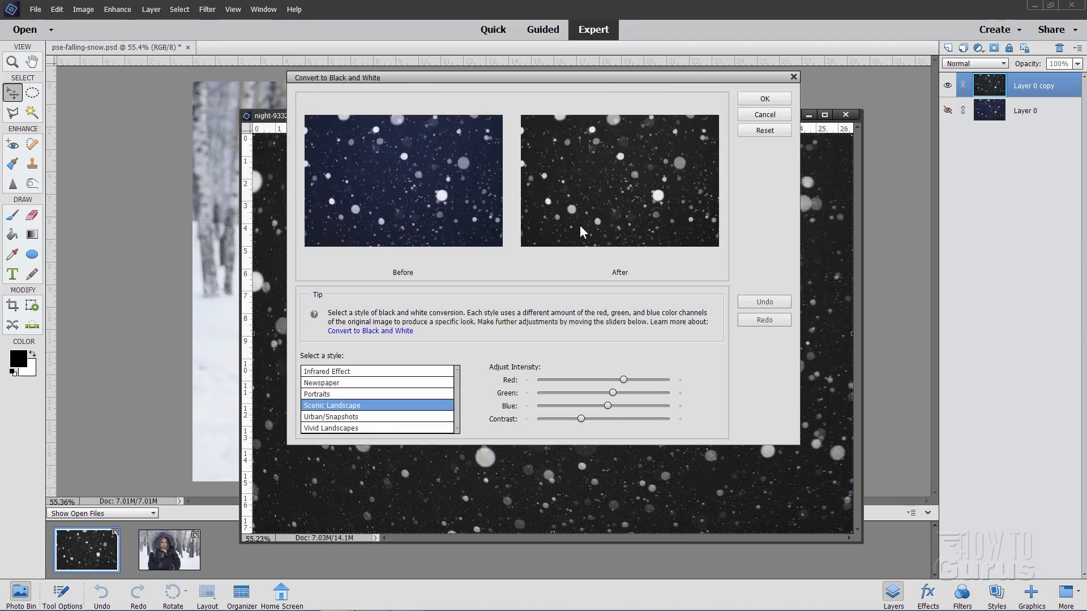
Apply the Scenic Landscape black-and-white conversion to Layer 0 copy
left_click(763, 98)
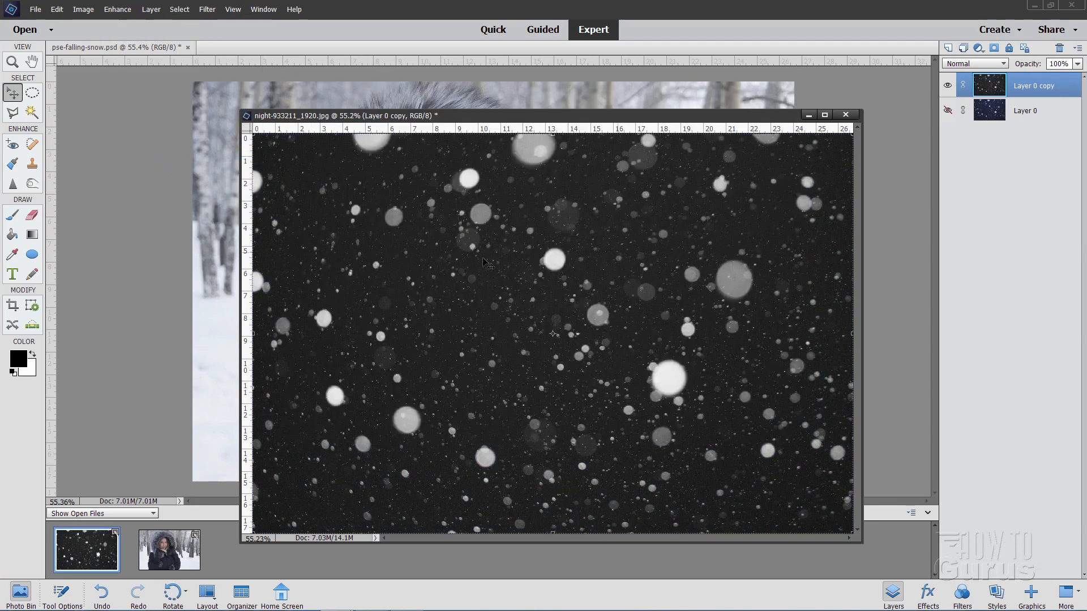
mouse_move(530, 329)
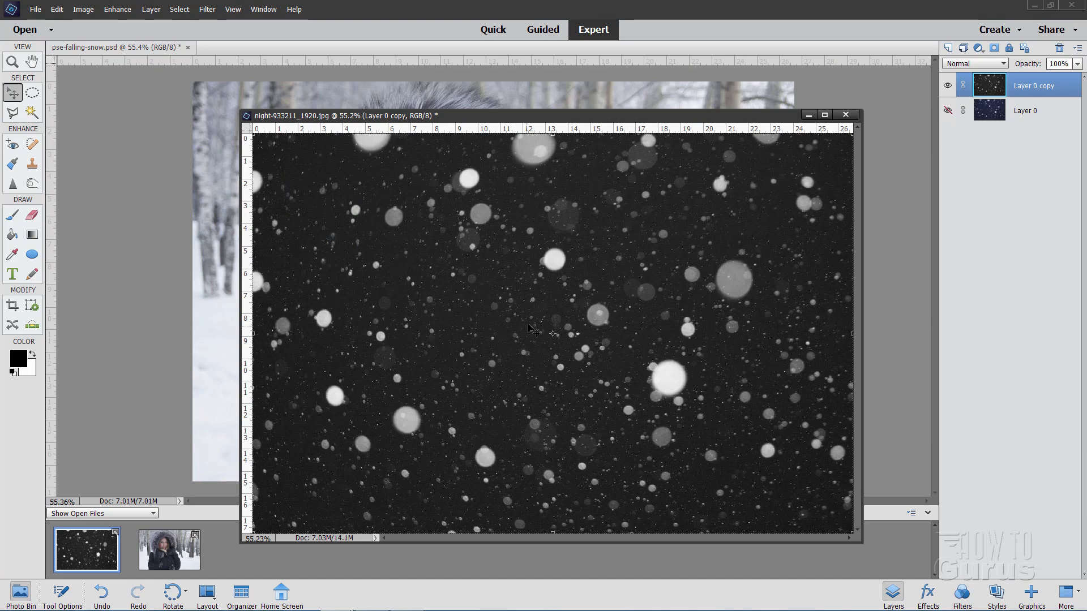
mouse_move(264, 362)
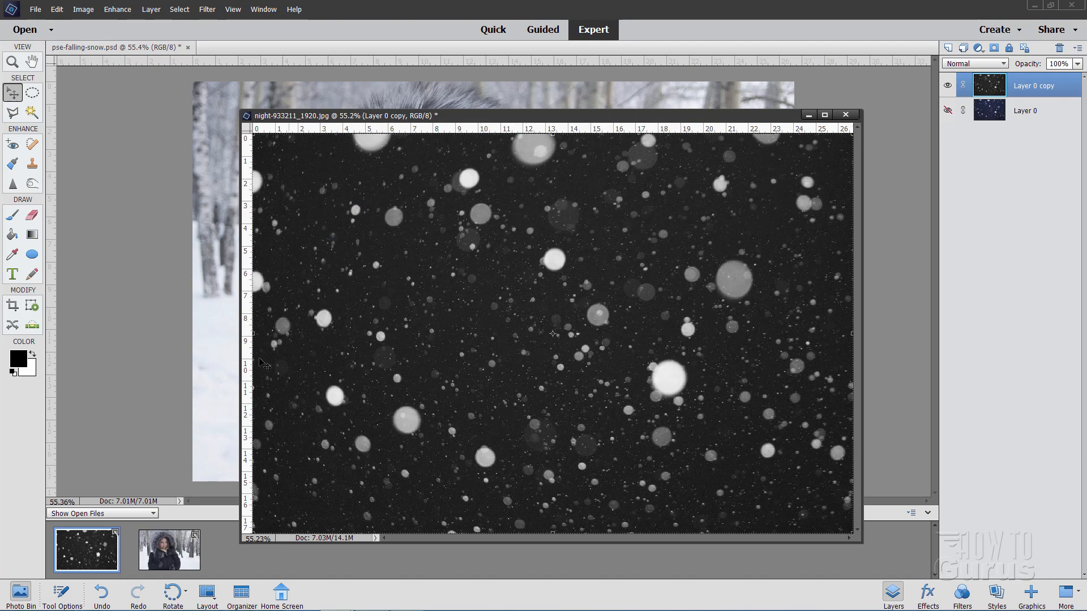
mouse_move(575, 374)
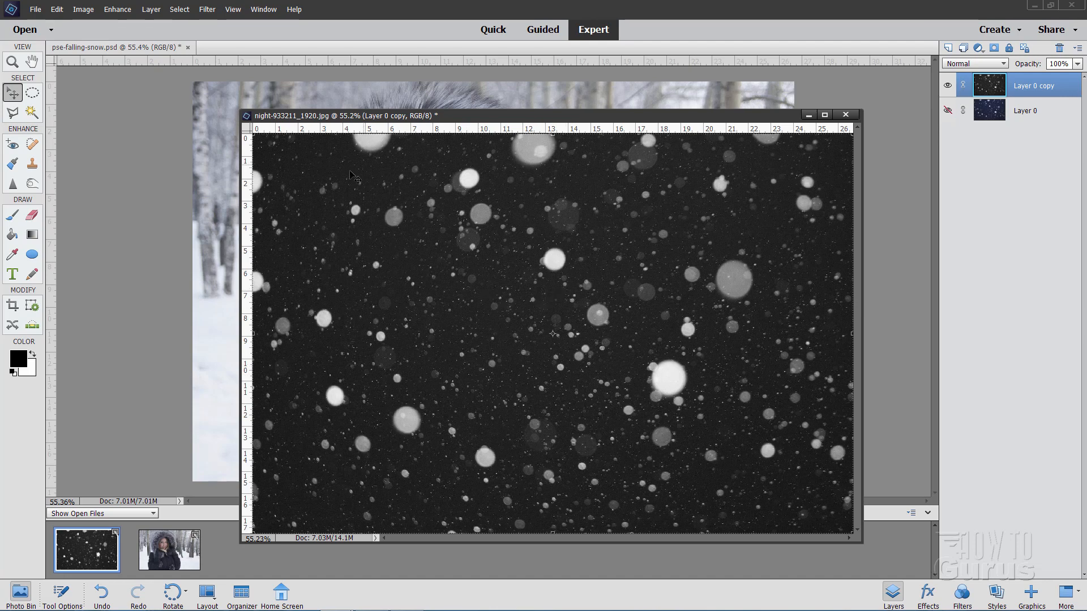
Apply a 6.0 pixel Gaussian blur to soften the gray snowflakes
left_click(206, 9)
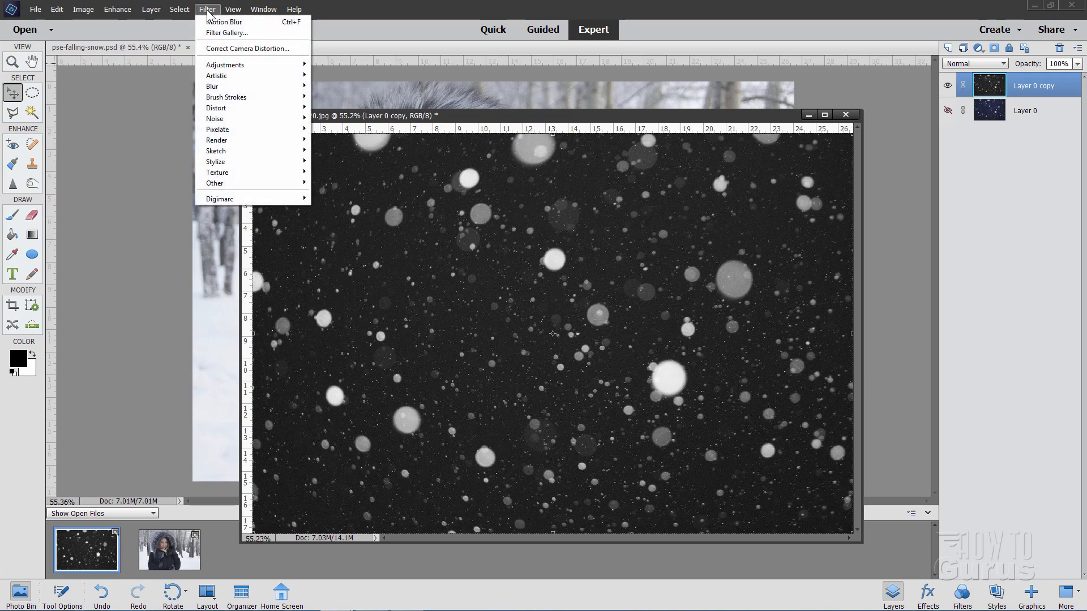
mouse_move(224, 65)
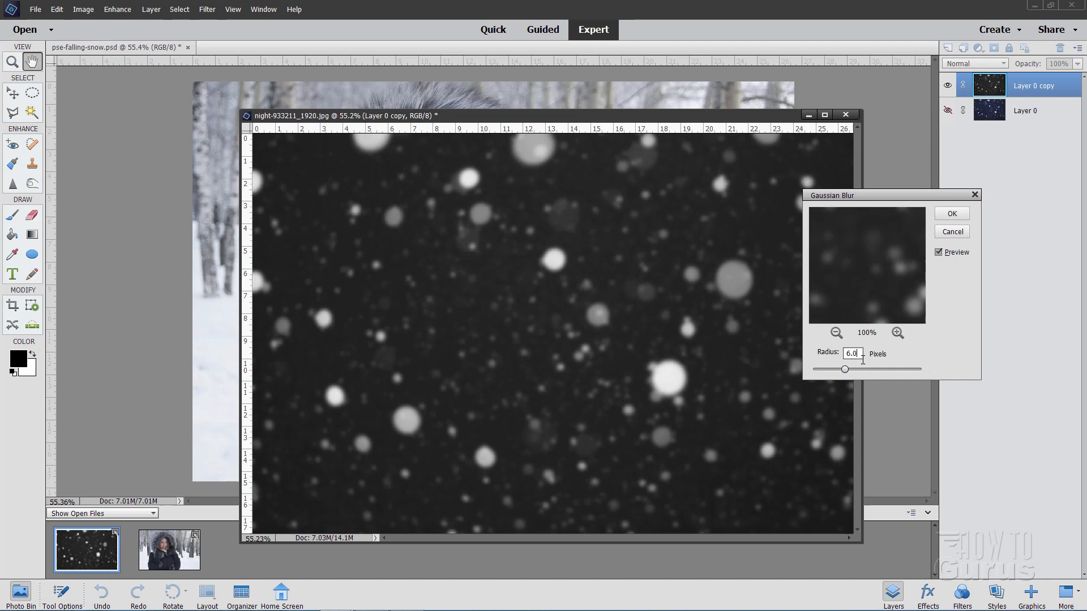
left_click(949, 213)
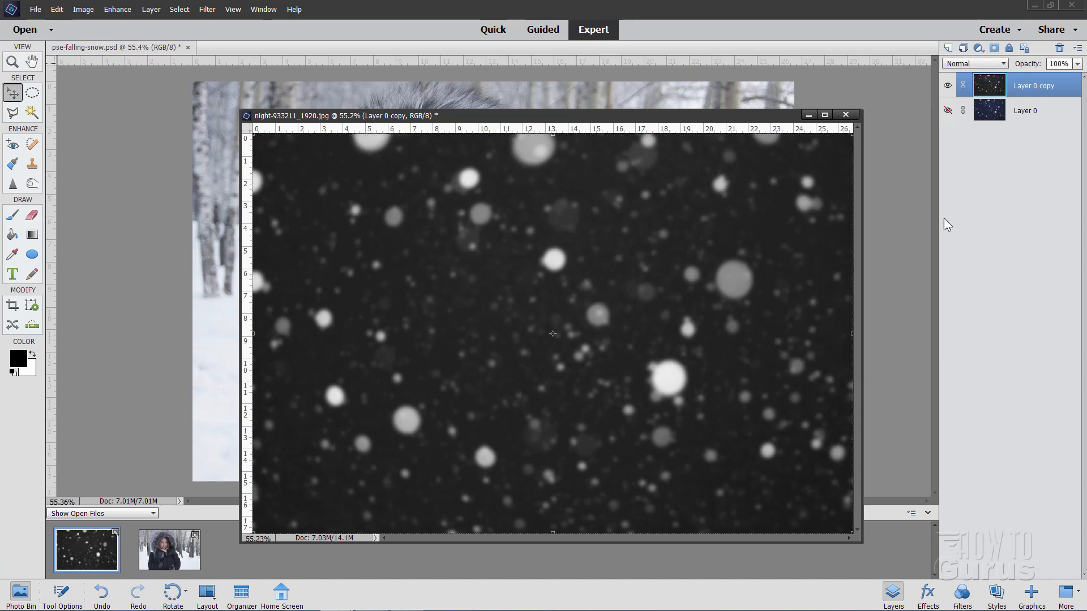
mouse_move(349, 210)
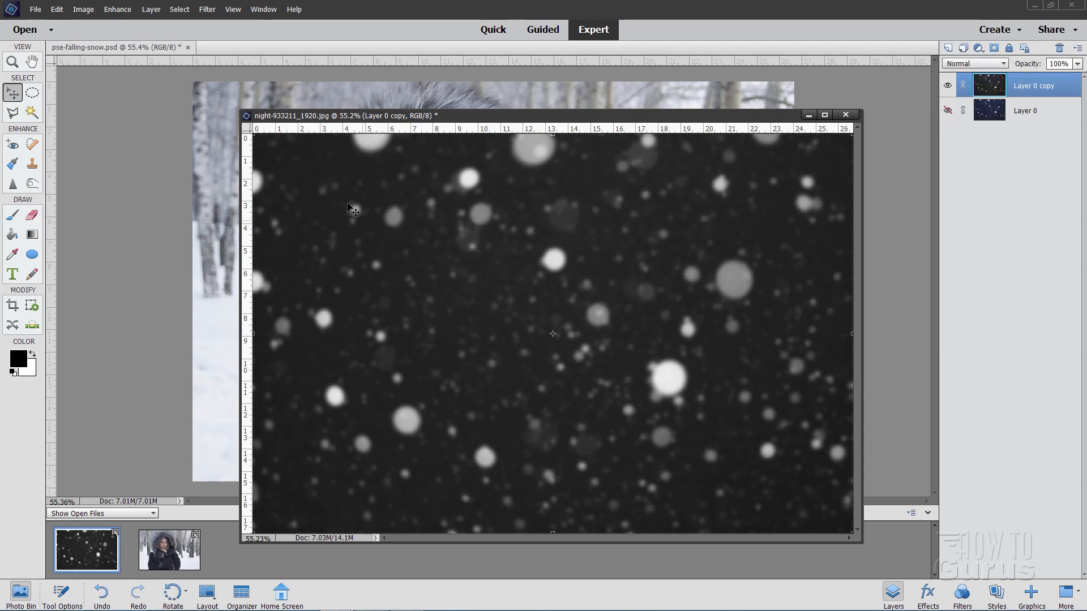
mouse_move(490, 317)
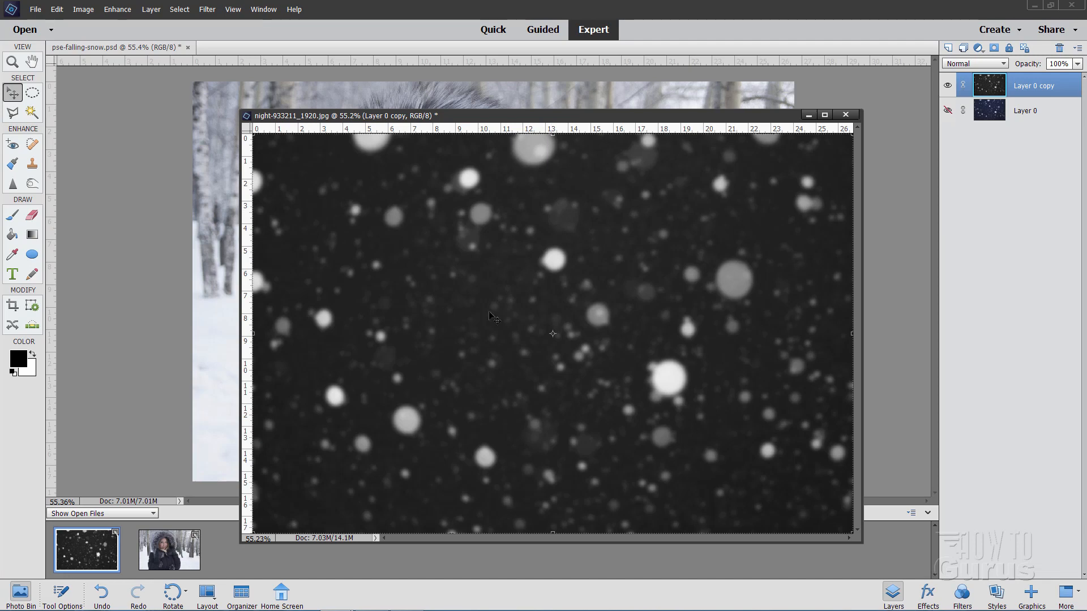
mouse_move(422, 235)
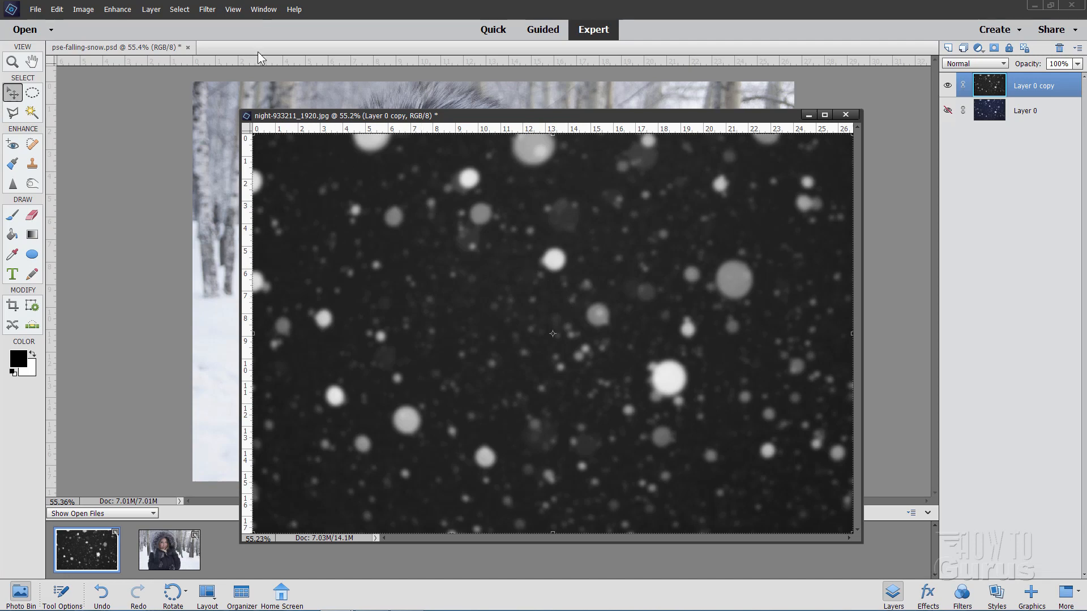
Apply a Motion Blur of -30 degrees and 52 pixels to streak the snow diagonally
left_click(206, 9)
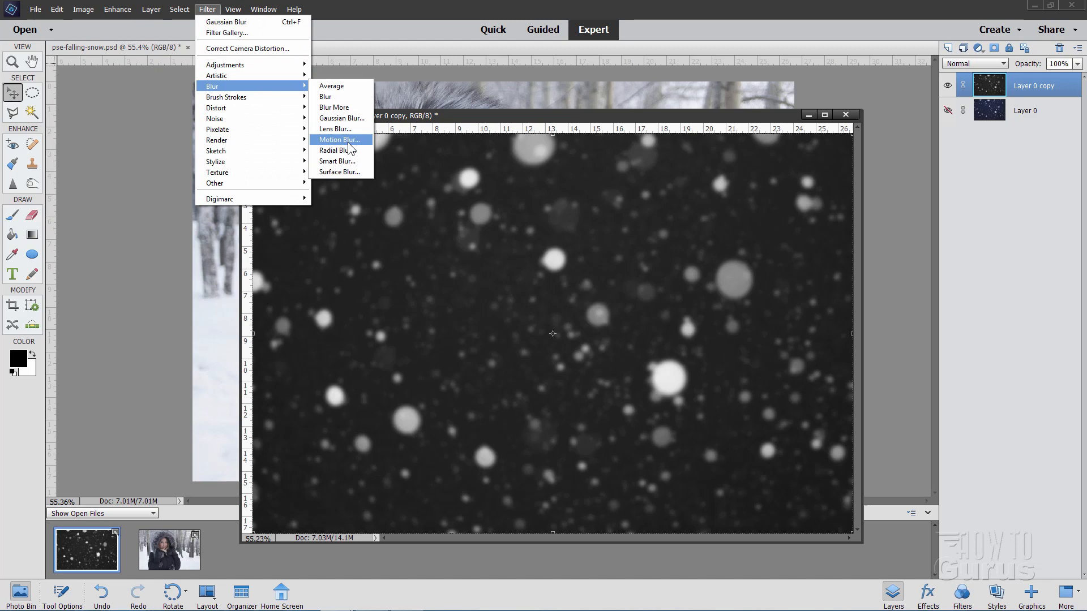
left_click(338, 140)
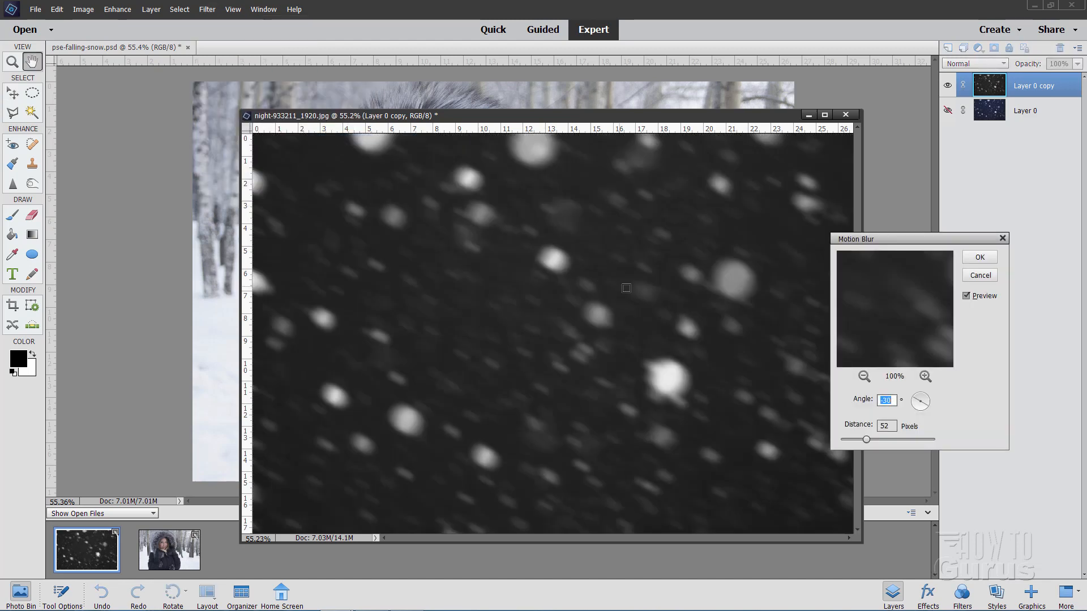
type("-30")
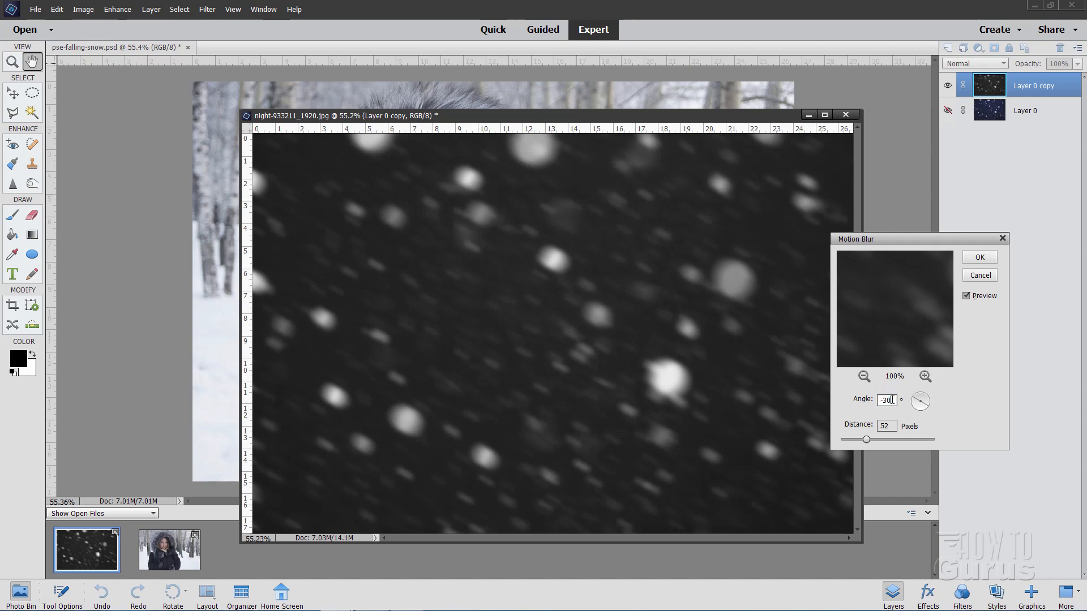
left_click(885, 426)
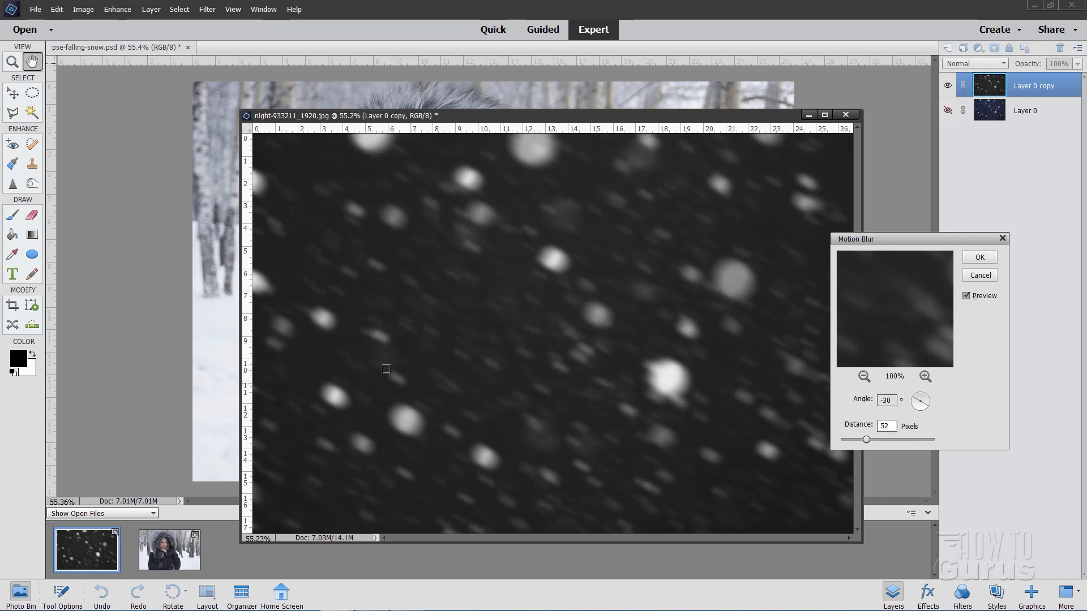
mouse_move(680, 449)
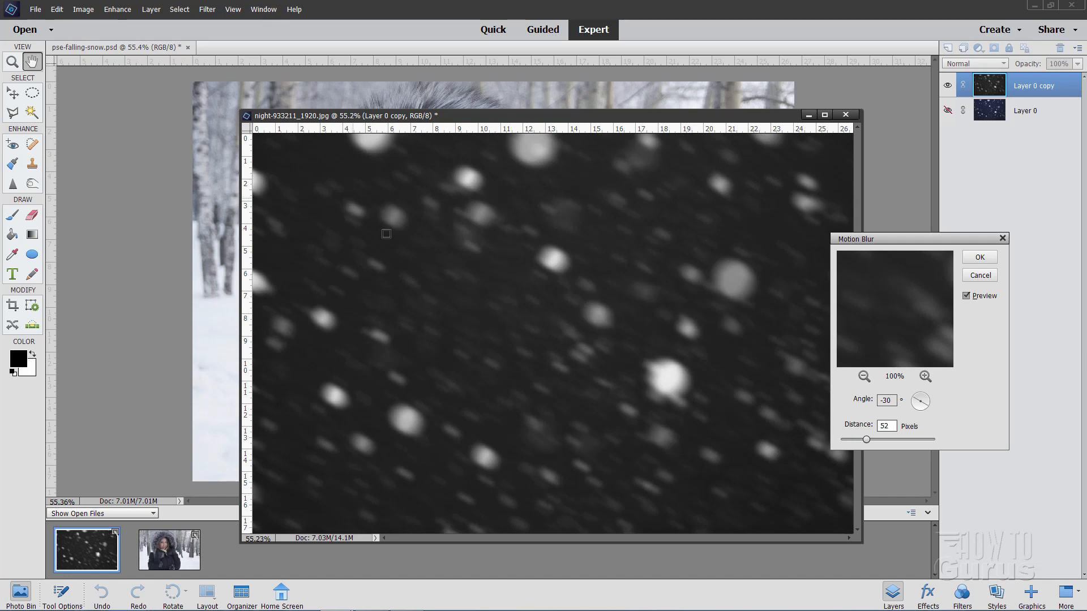
mouse_move(725, 445)
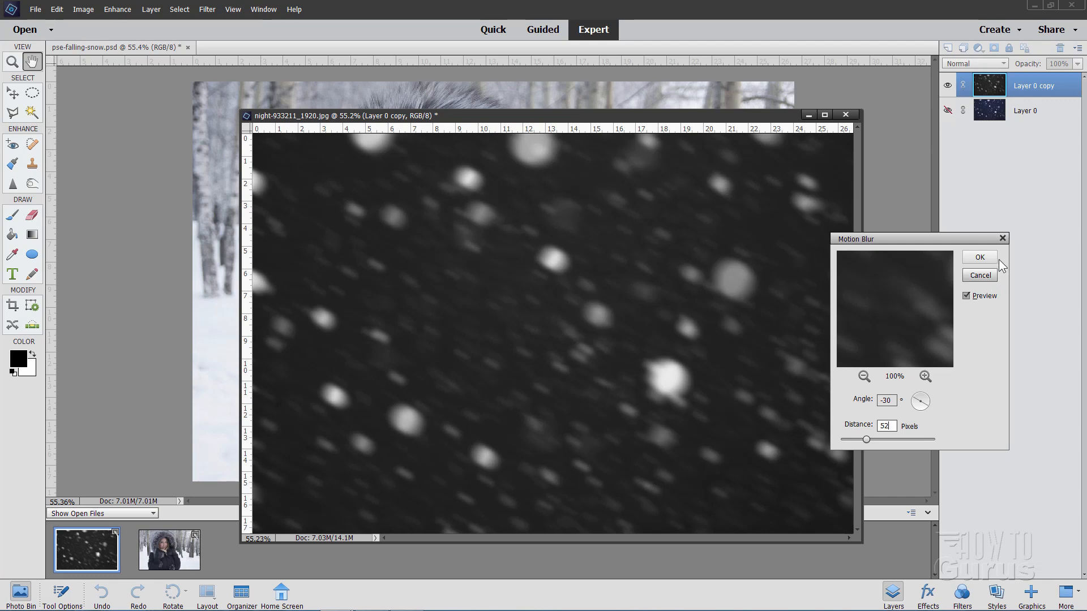
left_click(978, 257)
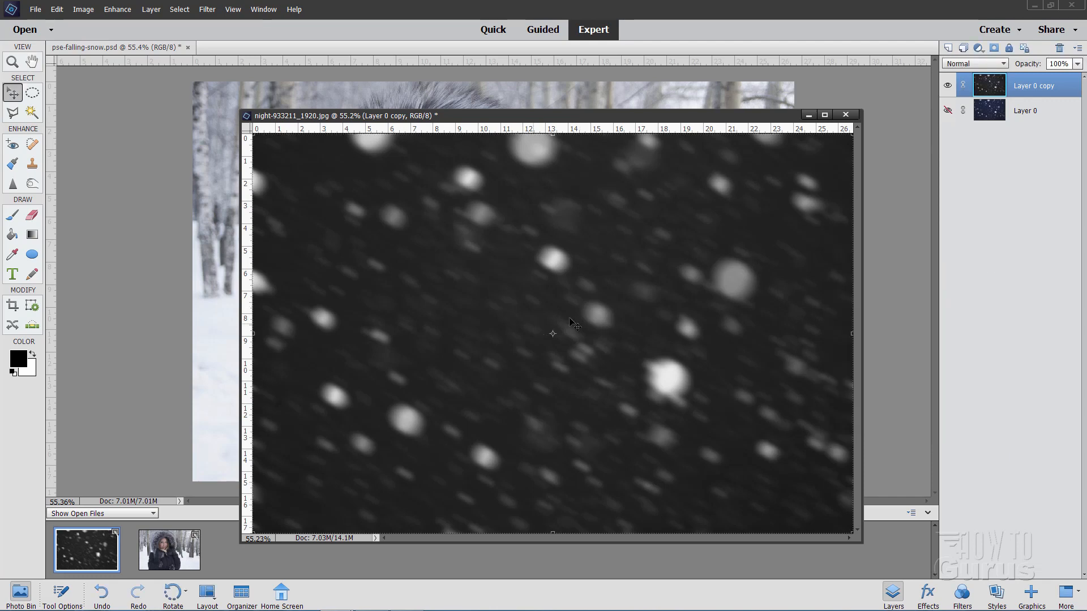
mouse_move(425, 257)
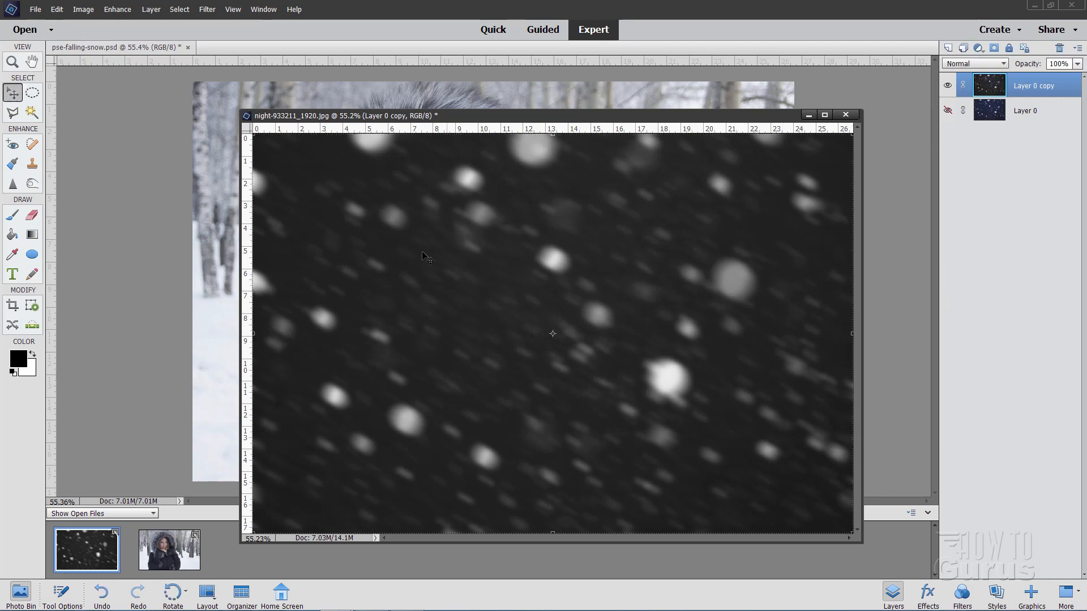
mouse_move(381, 242)
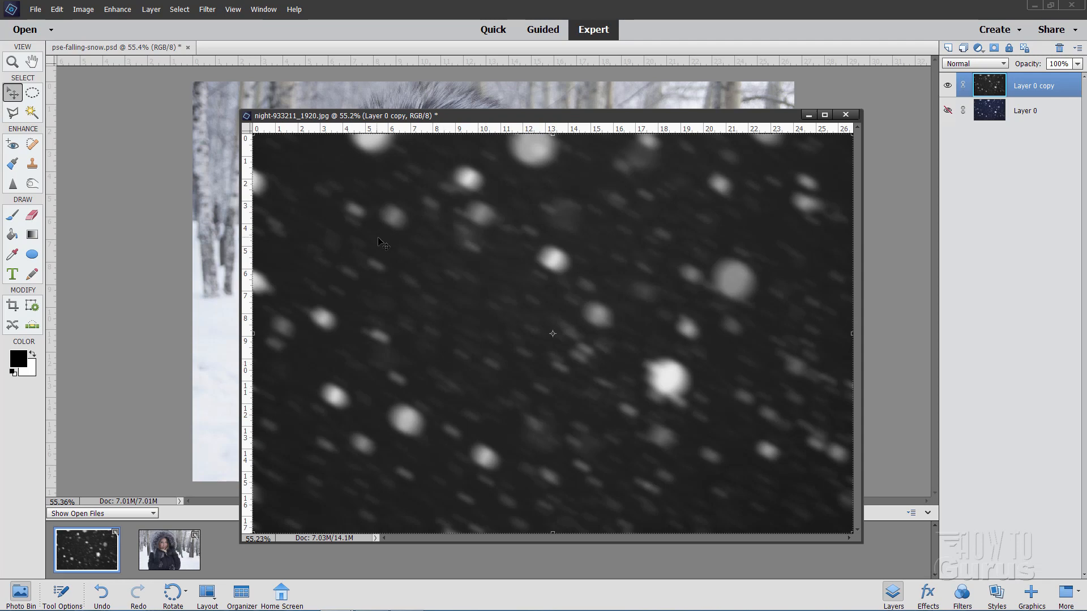
In Levels, raise the snow layer's black point to 31
left_click(117, 9)
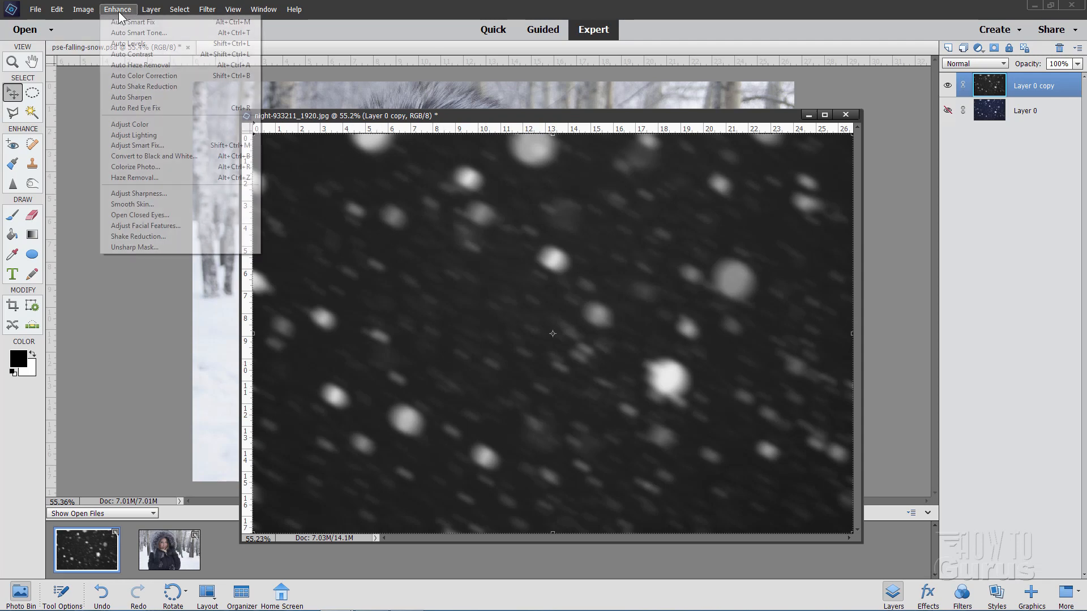
mouse_move(134, 135)
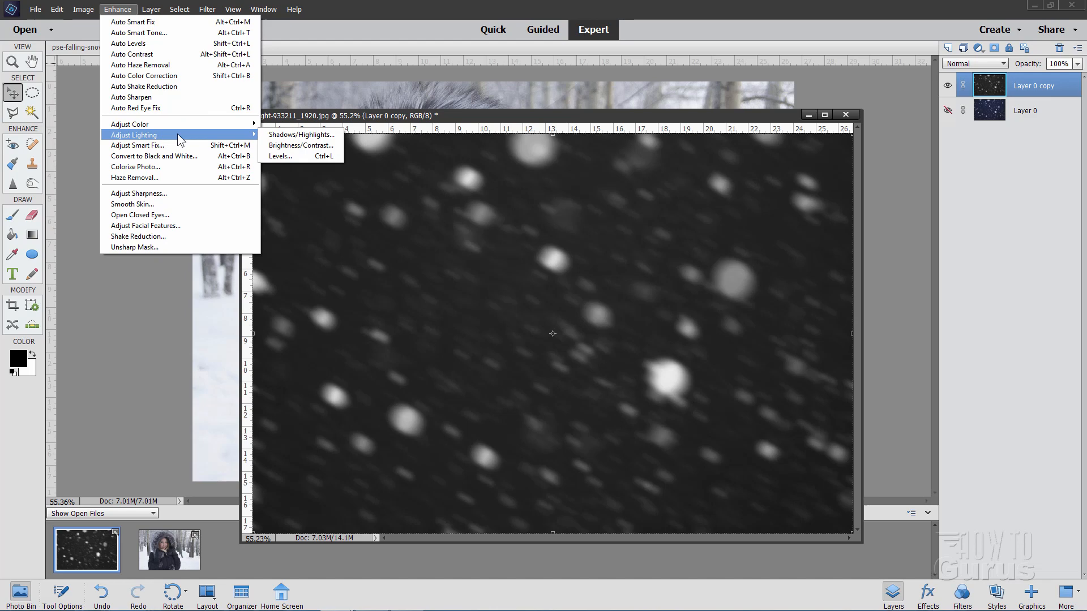
left_click(279, 155)
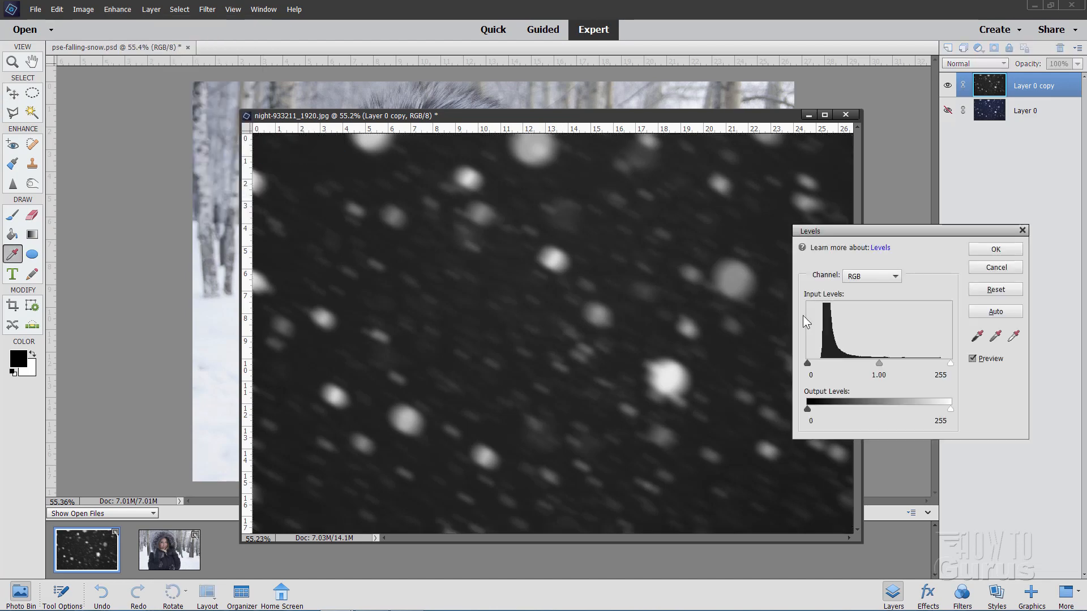
left_click(815, 374)
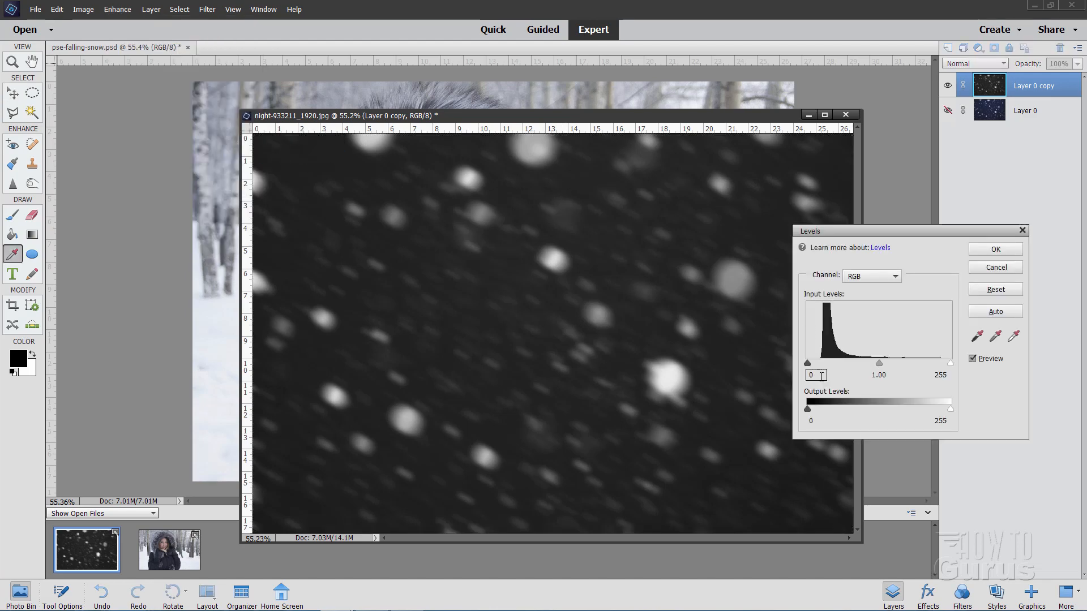
left_click_drag(807, 362, 816, 362)
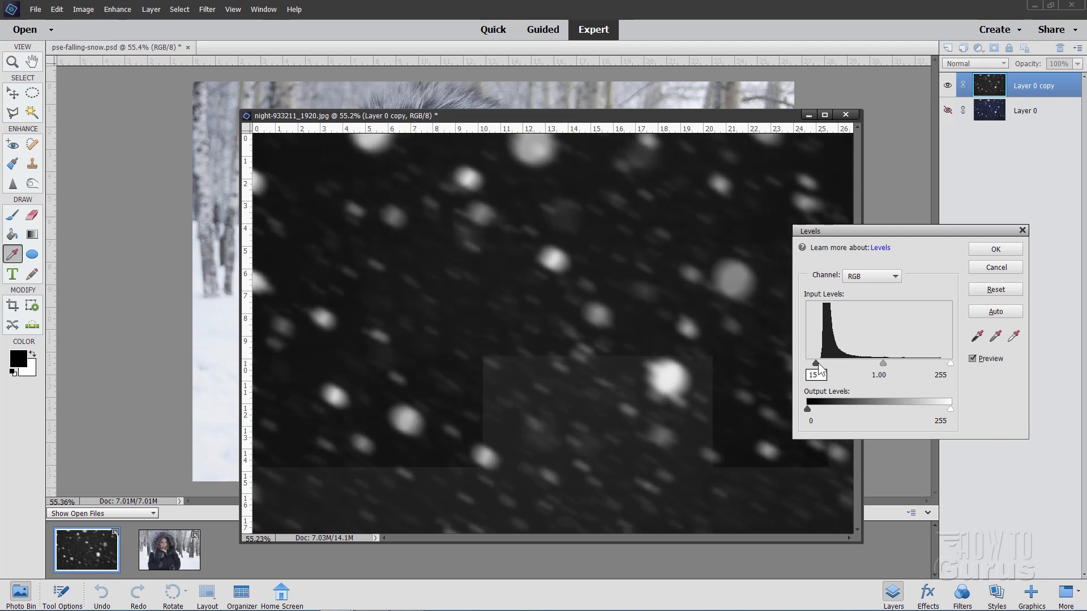
left_click_drag(815, 363, 817, 363)
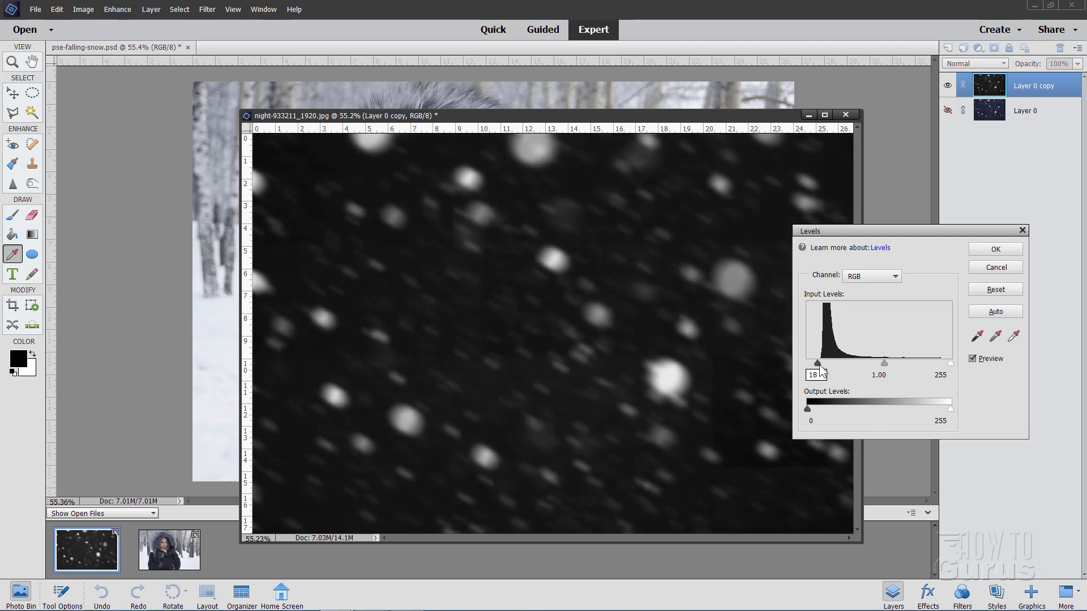
left_click_drag(816, 363, 817, 364)
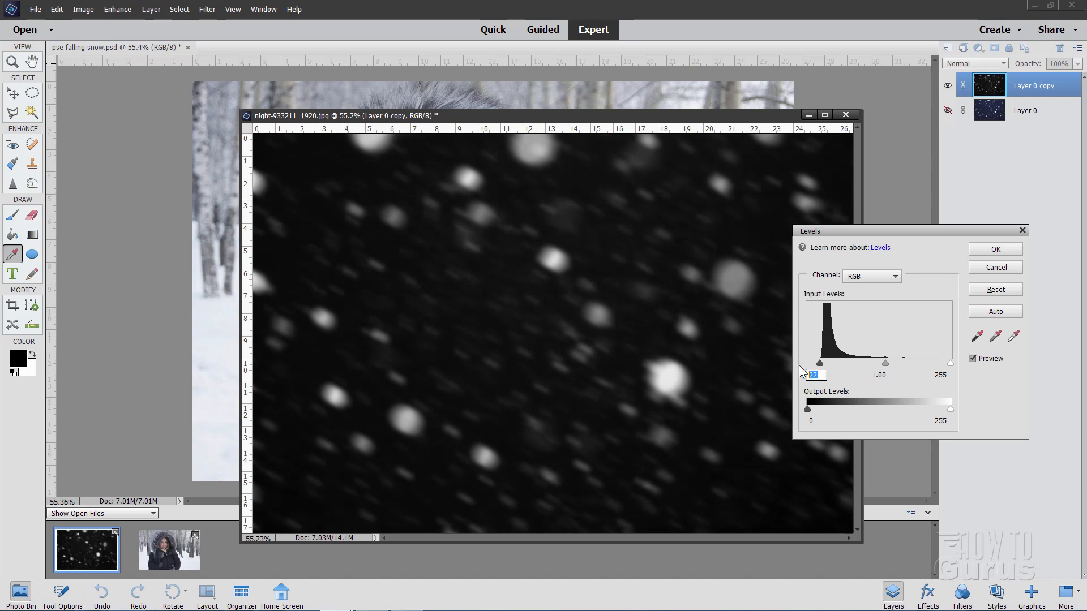
left_click_drag(820, 363, 823, 364)
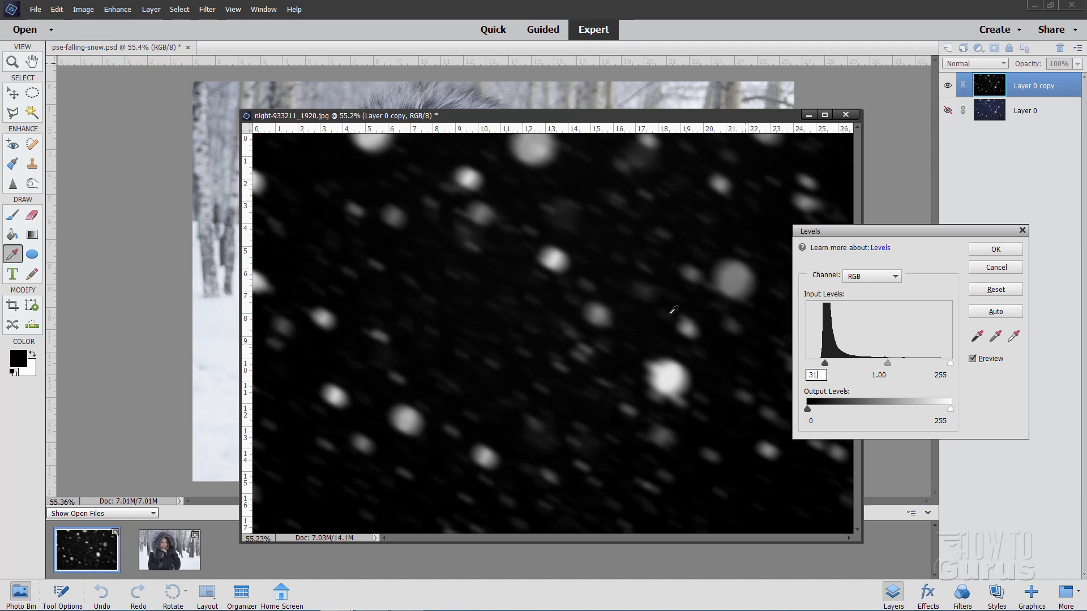
mouse_move(893, 368)
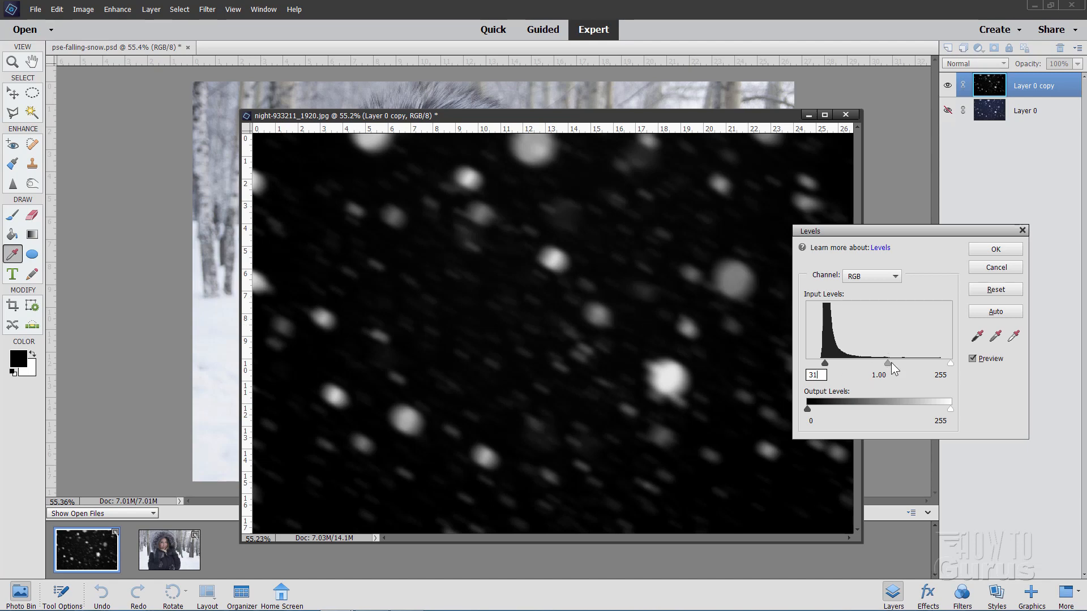
Set midtones to 1.73 and white point to 178, then apply the Levels adjustment
left_click_drag(893, 363, 876, 364)
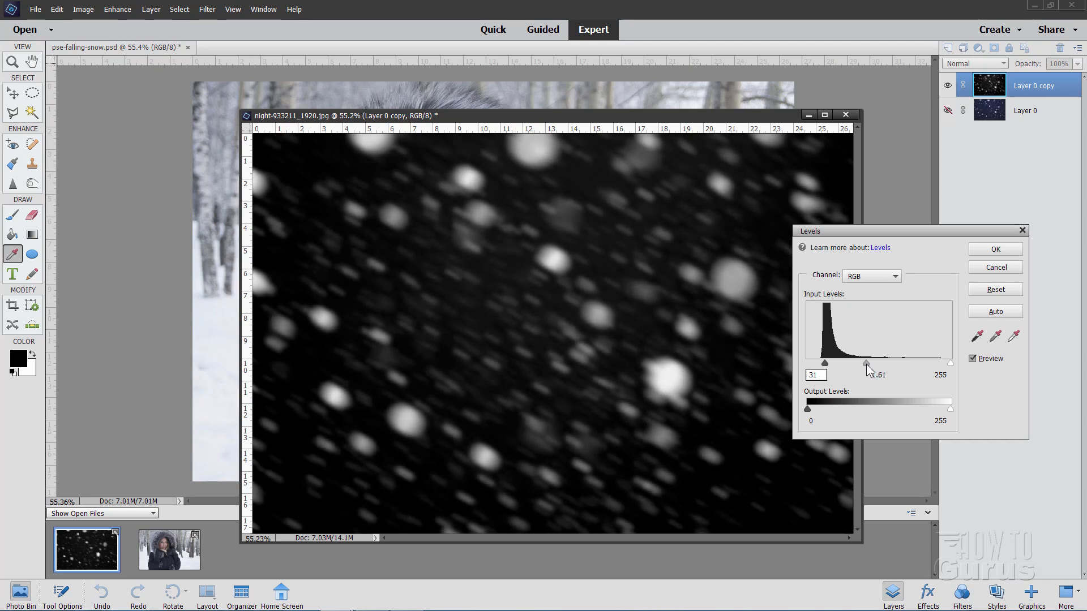
left_click_drag(865, 366, 861, 366)
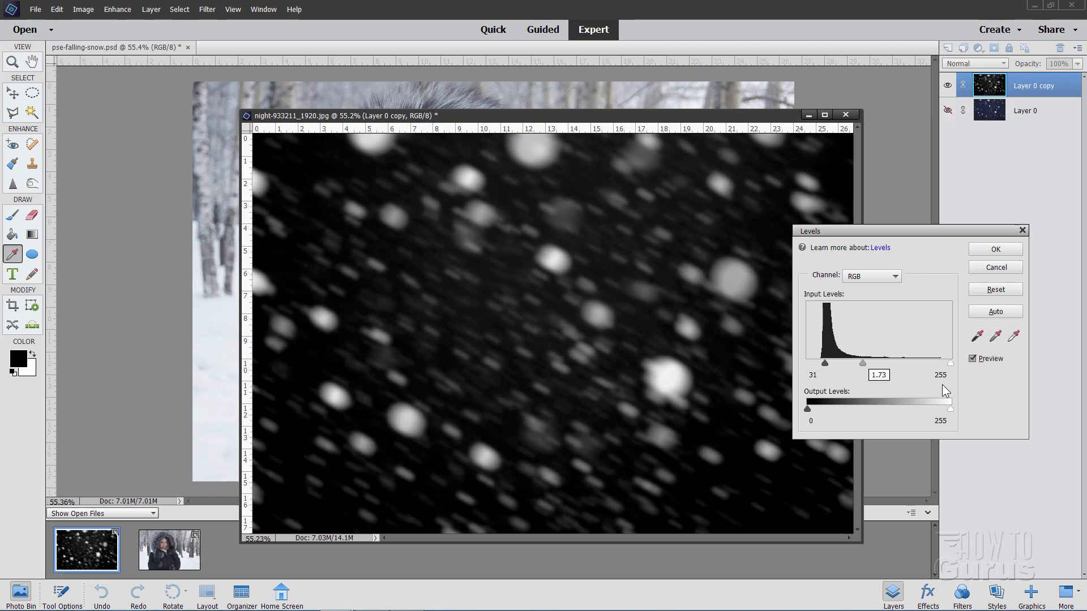
left_click(940, 374)
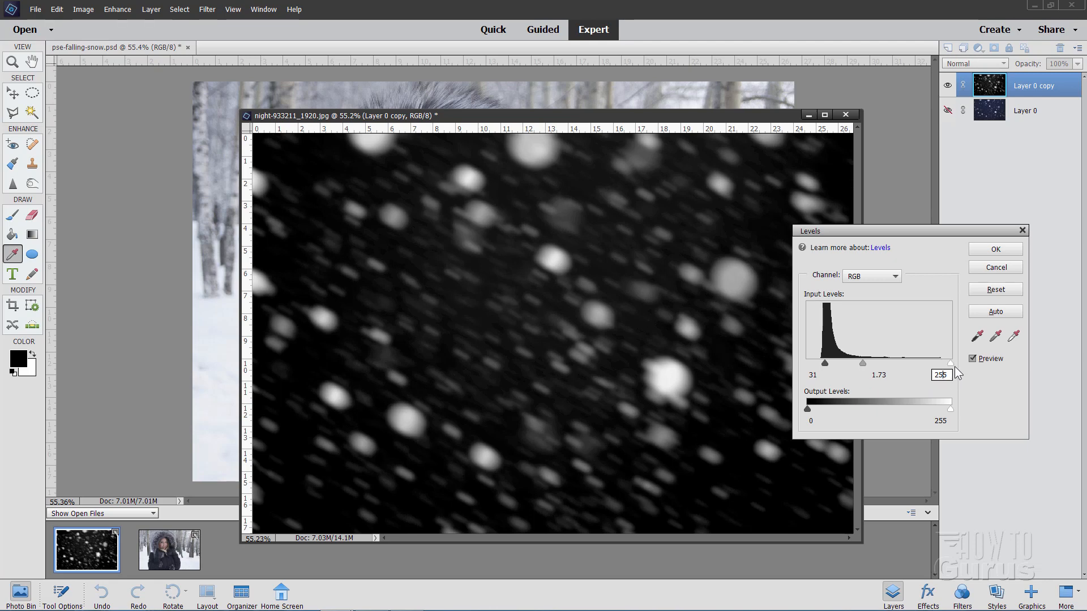
left_click_drag(948, 363, 928, 364)
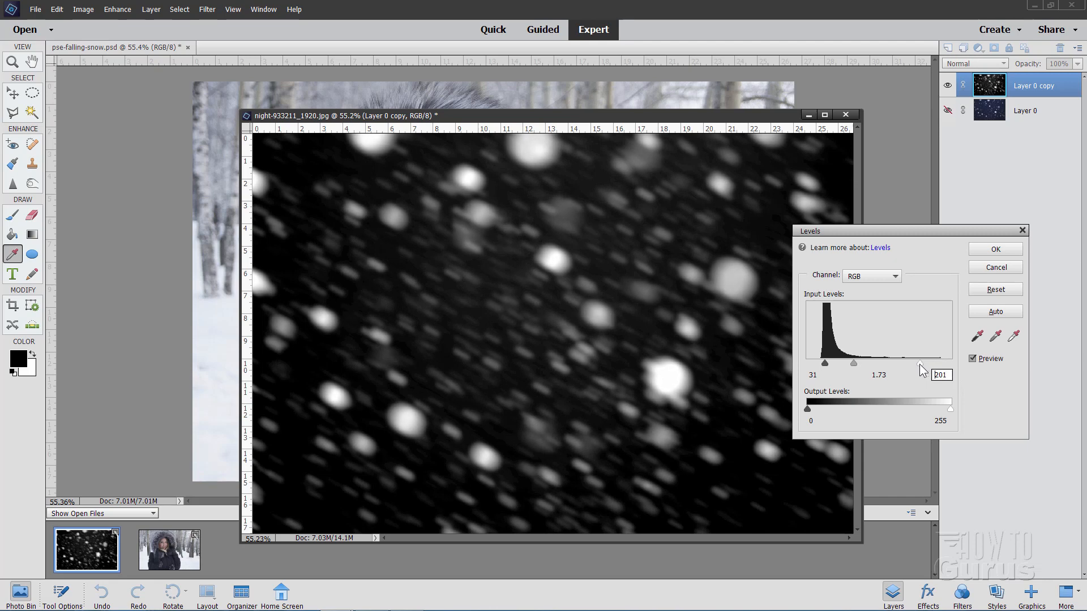
left_click_drag(922, 362, 911, 362)
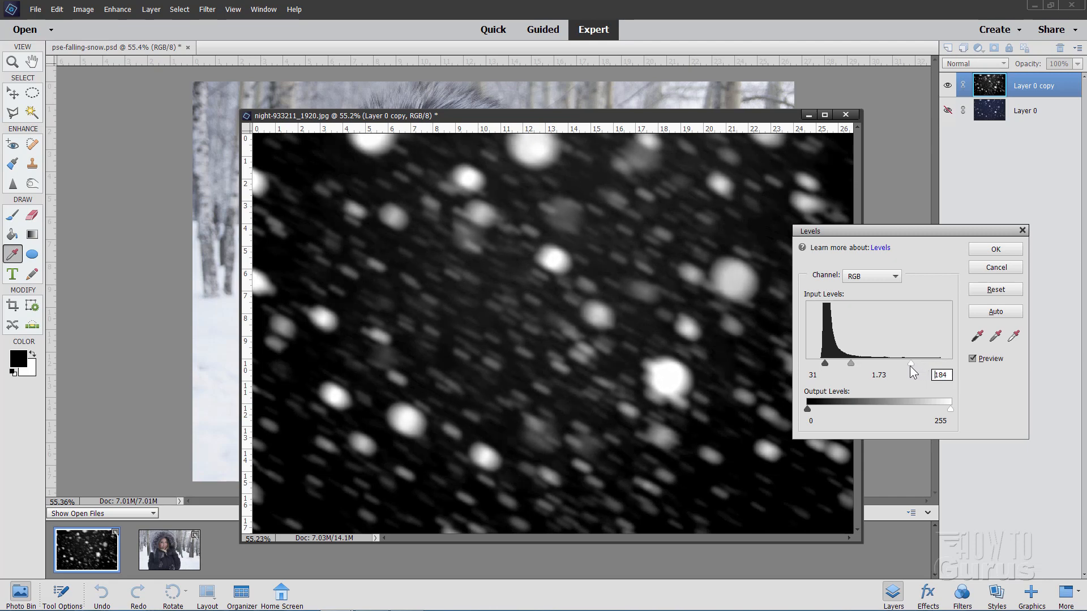
left_click_drag(913, 364, 904, 364)
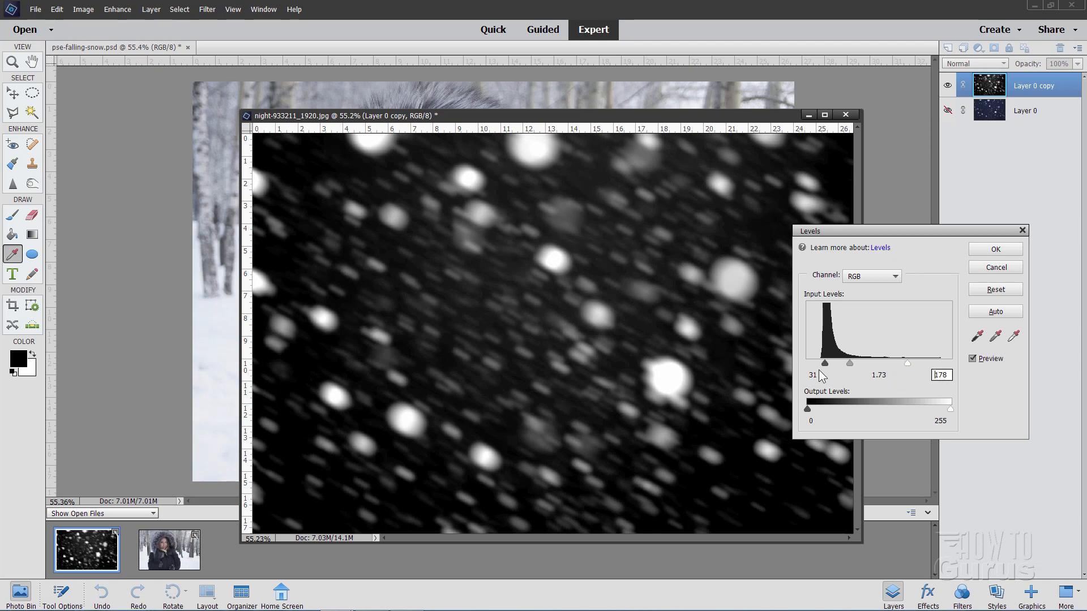
mouse_move(847, 232)
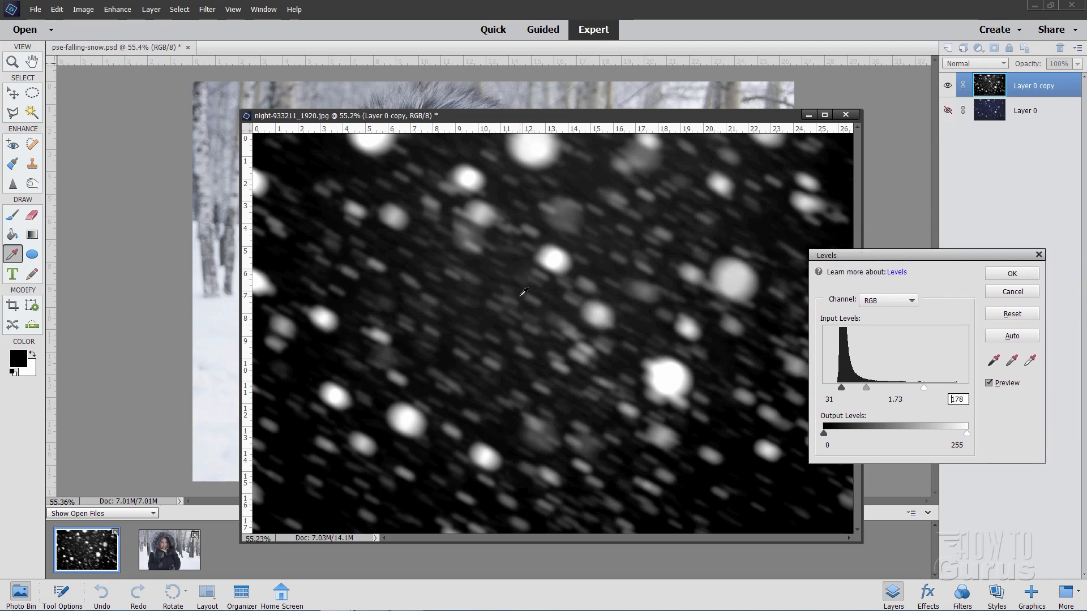
mouse_move(638, 225)
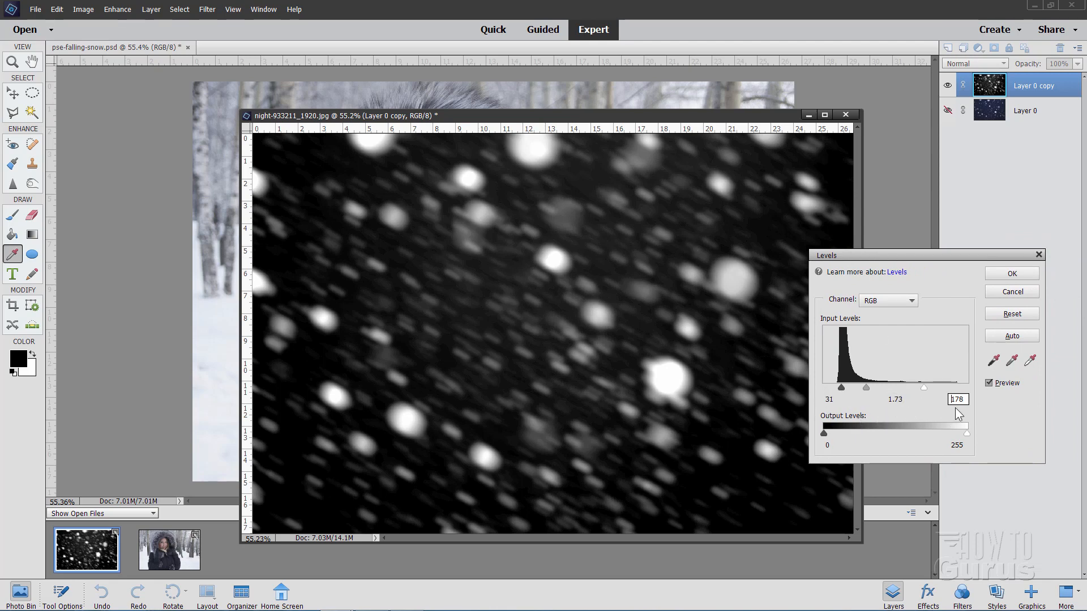
left_click(1009, 272)
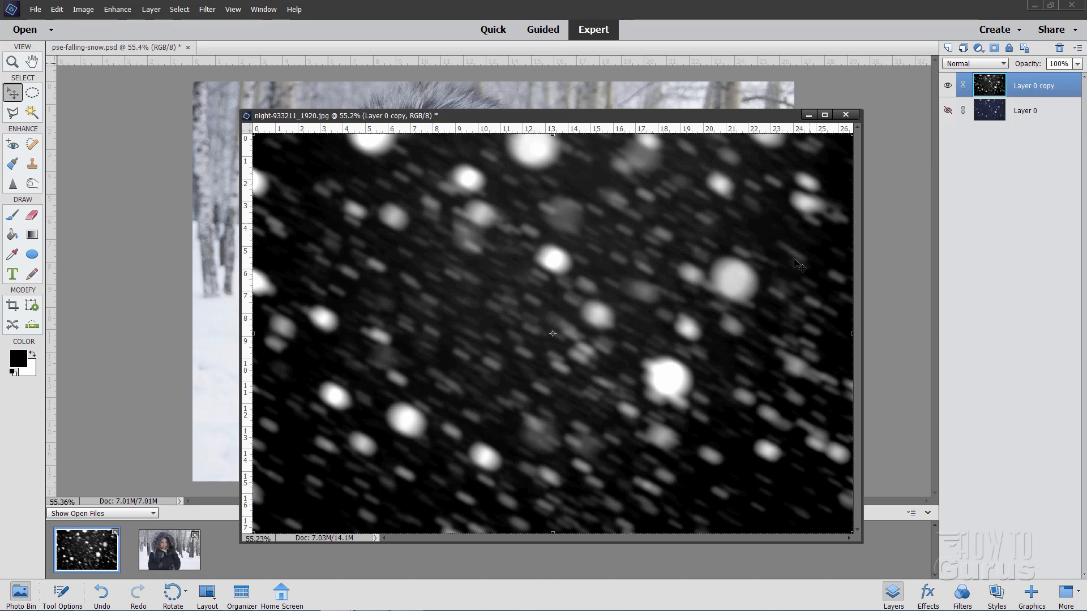
mouse_move(951, 174)
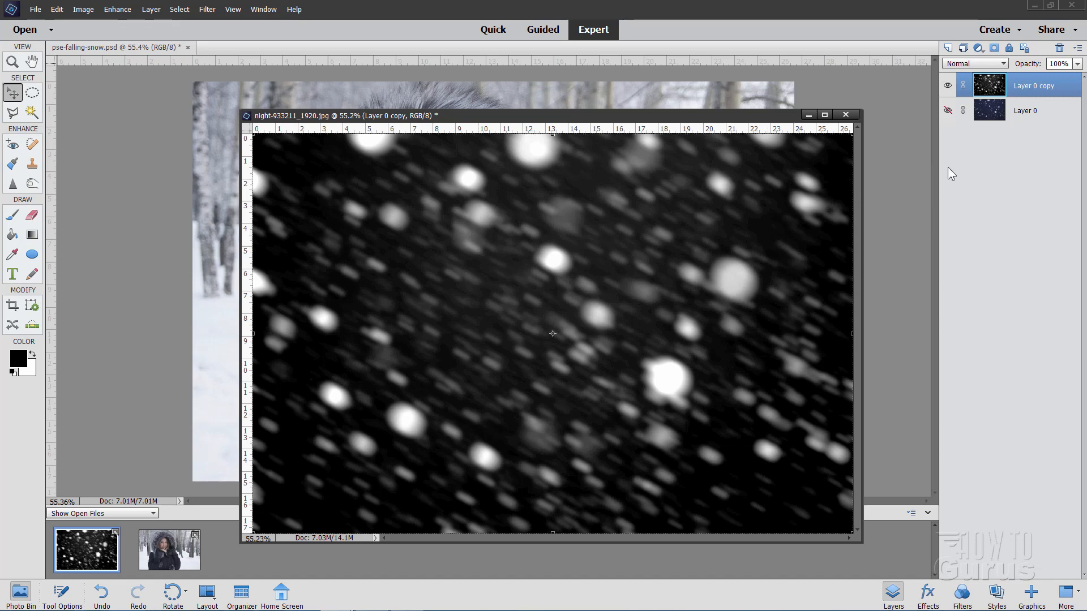
mouse_move(773, 333)
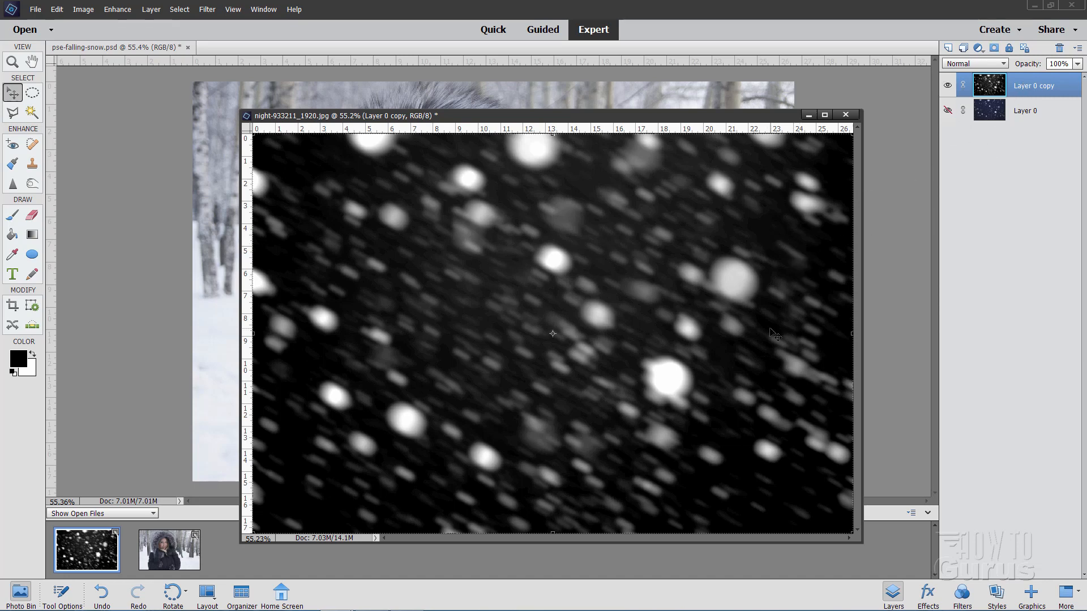
mouse_move(741, 407)
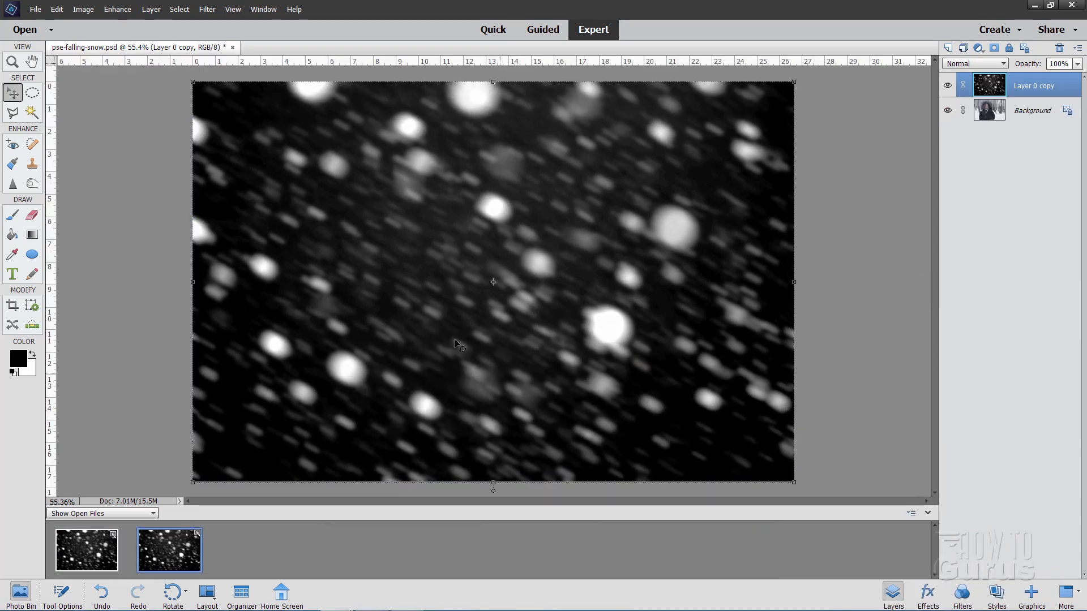
mouse_move(793, 433)
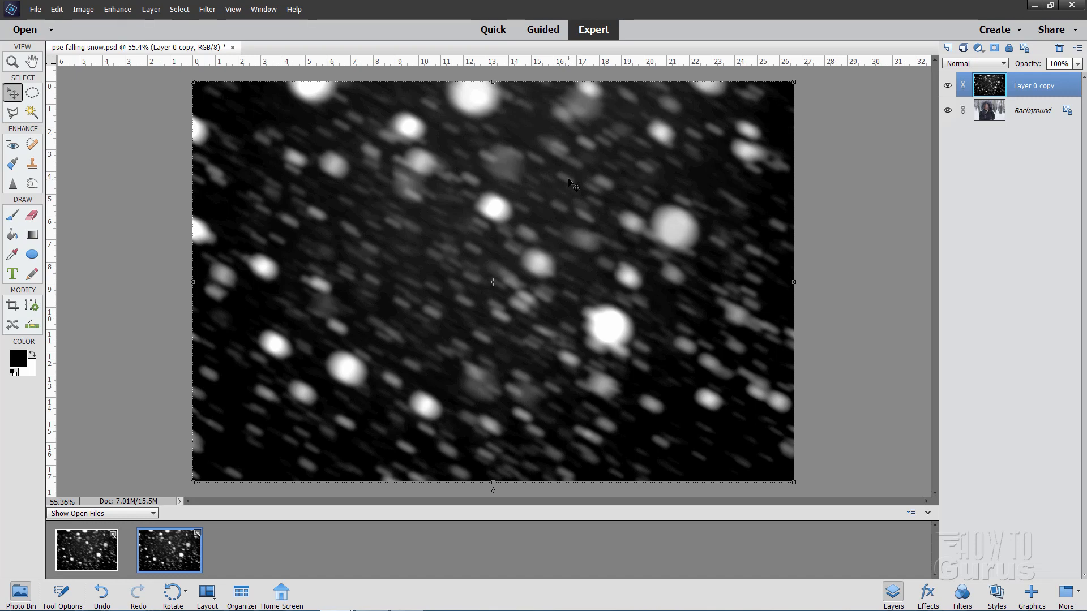
mouse_move(505, 303)
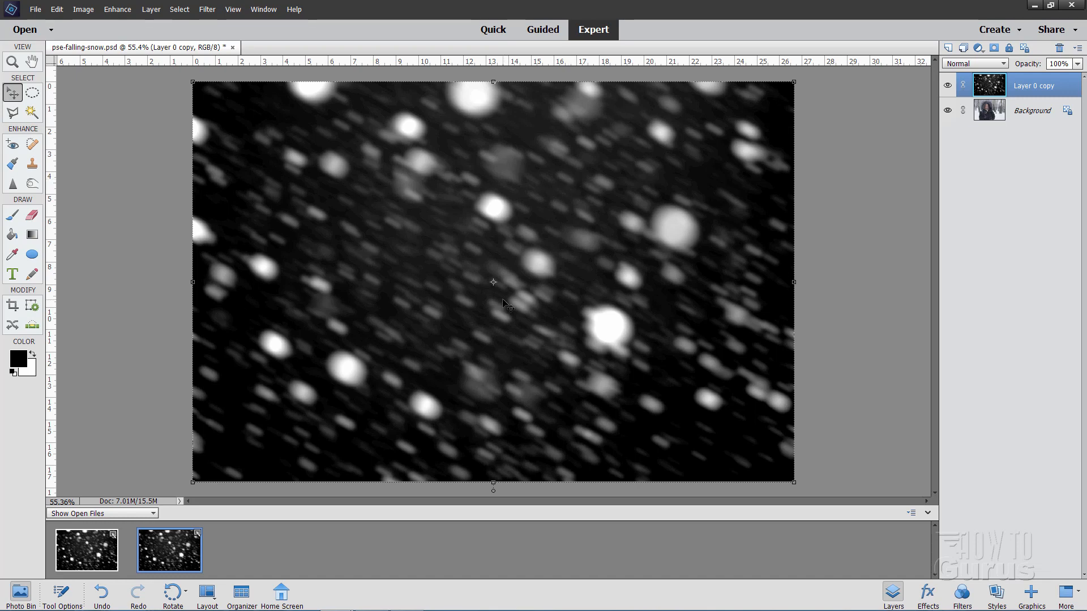
mouse_move(632, 256)
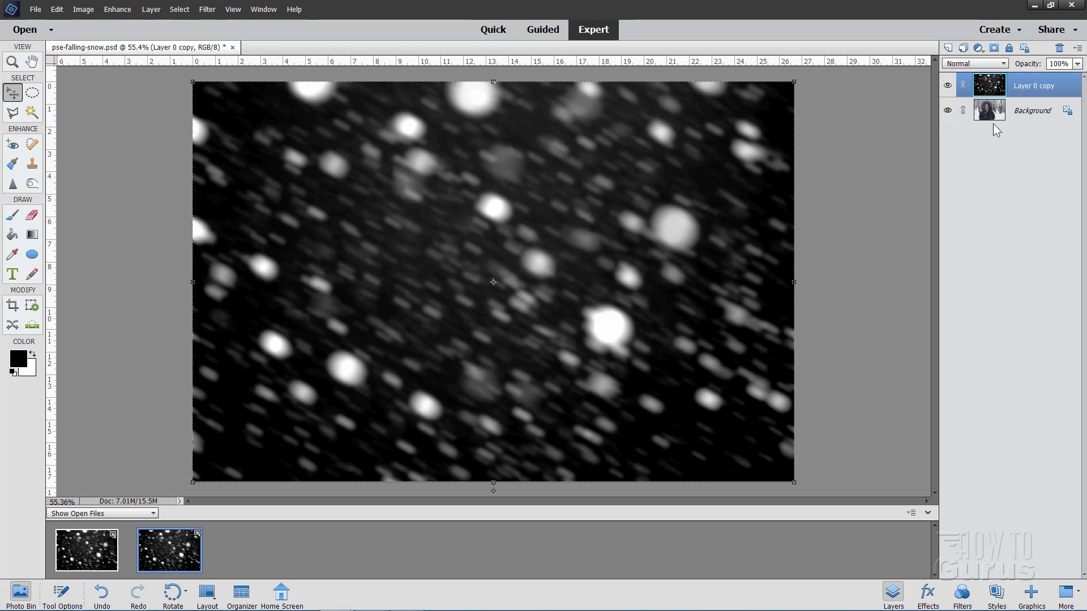
Set the snow layer's blend mode to Screen so the portrait shows through
left_click(973, 63)
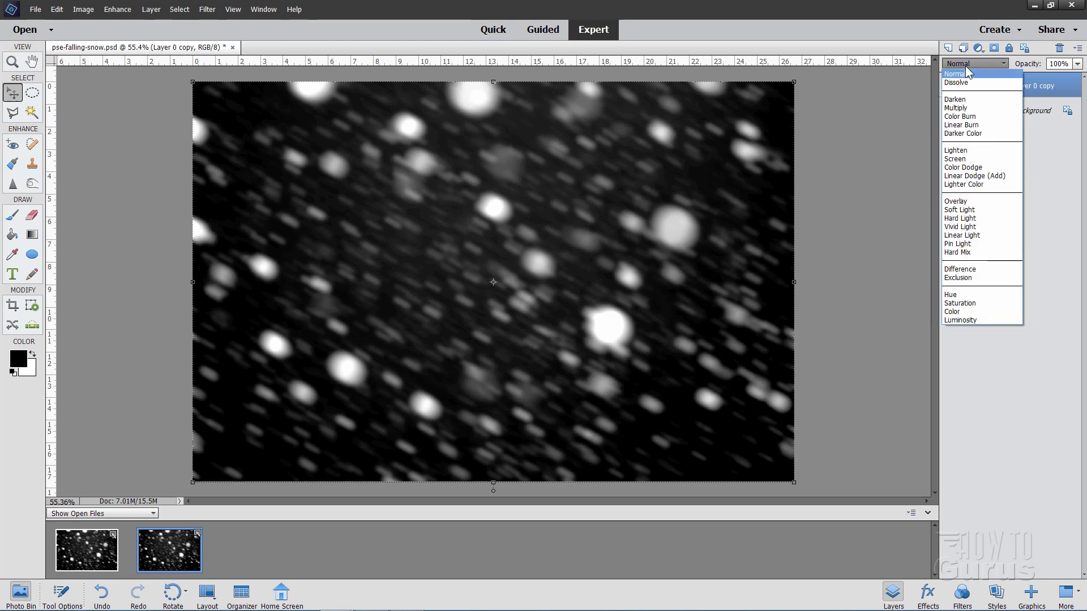
left_click(954, 159)
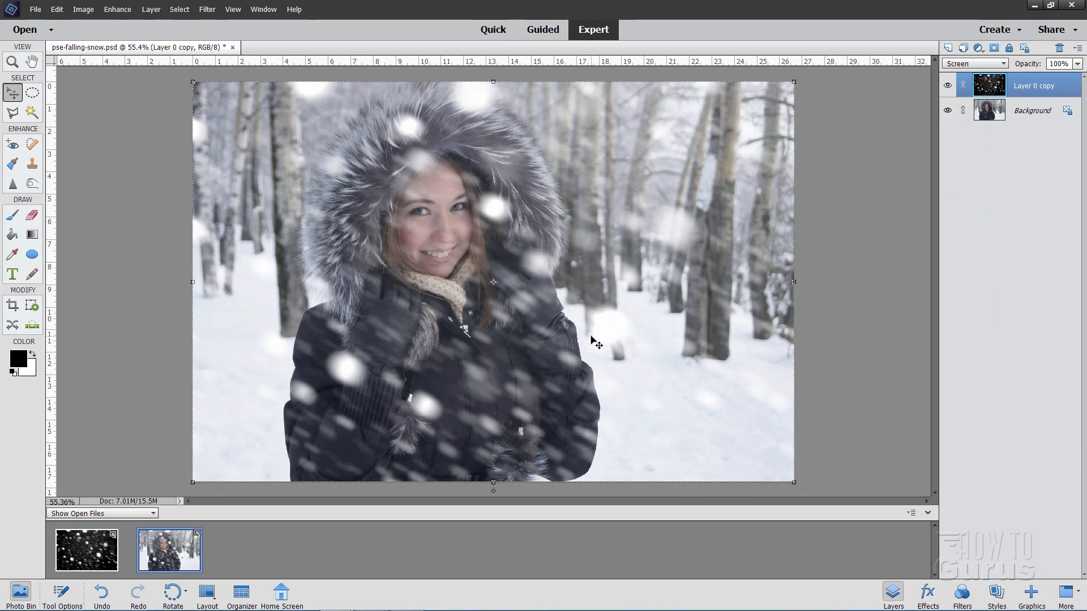
mouse_move(864, 223)
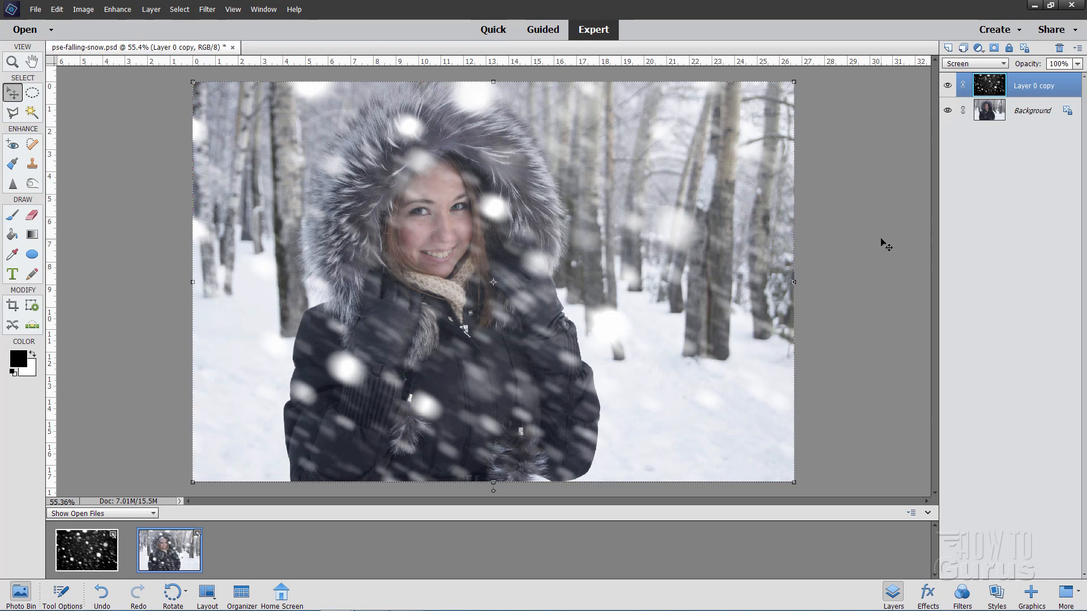
mouse_move(720, 228)
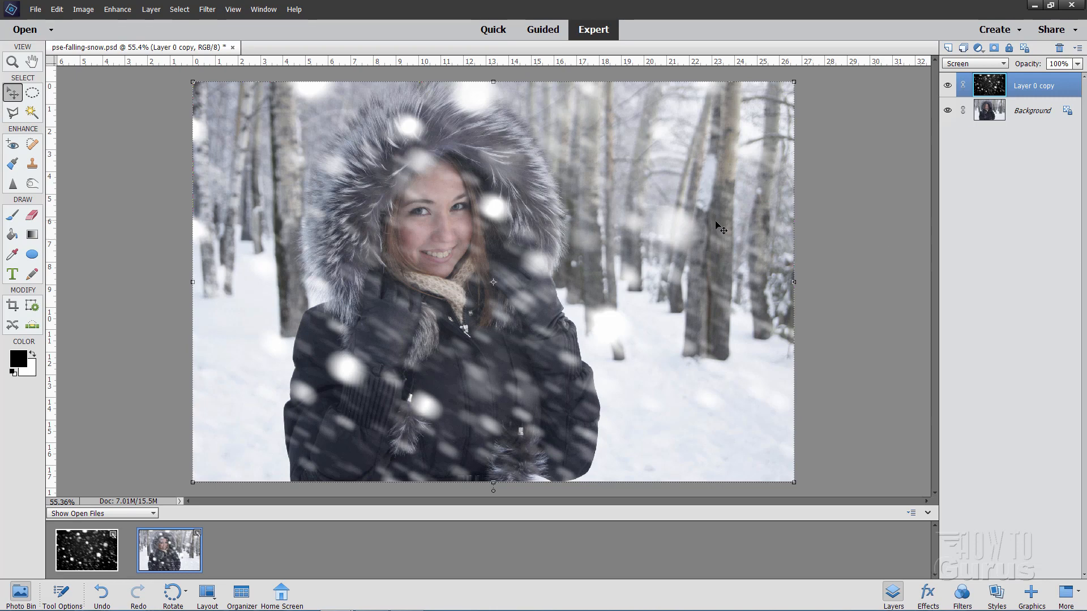
mouse_move(492, 401)
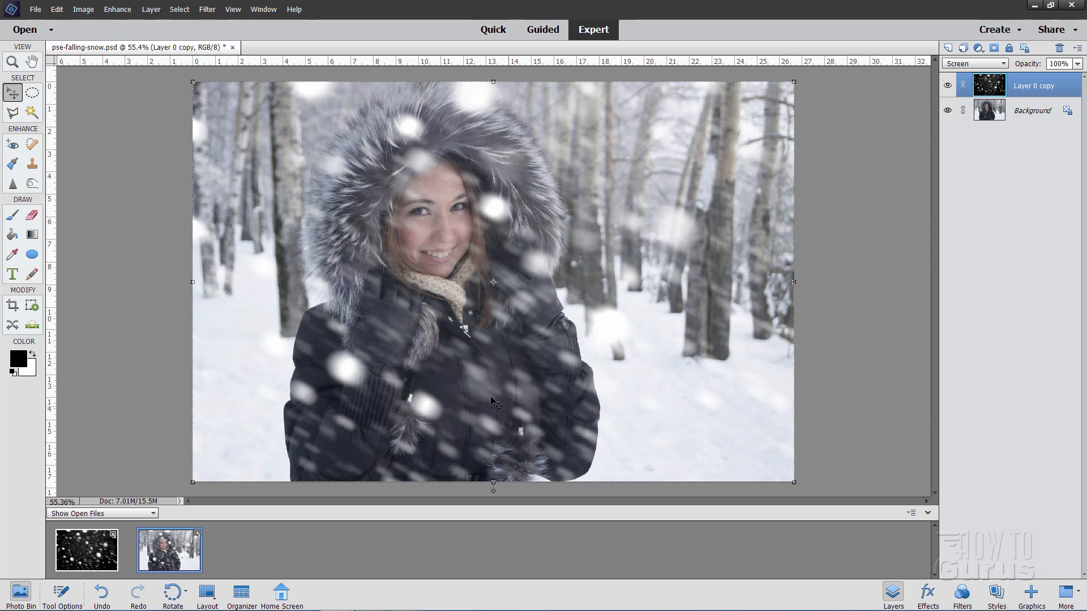
mouse_move(450, 114)
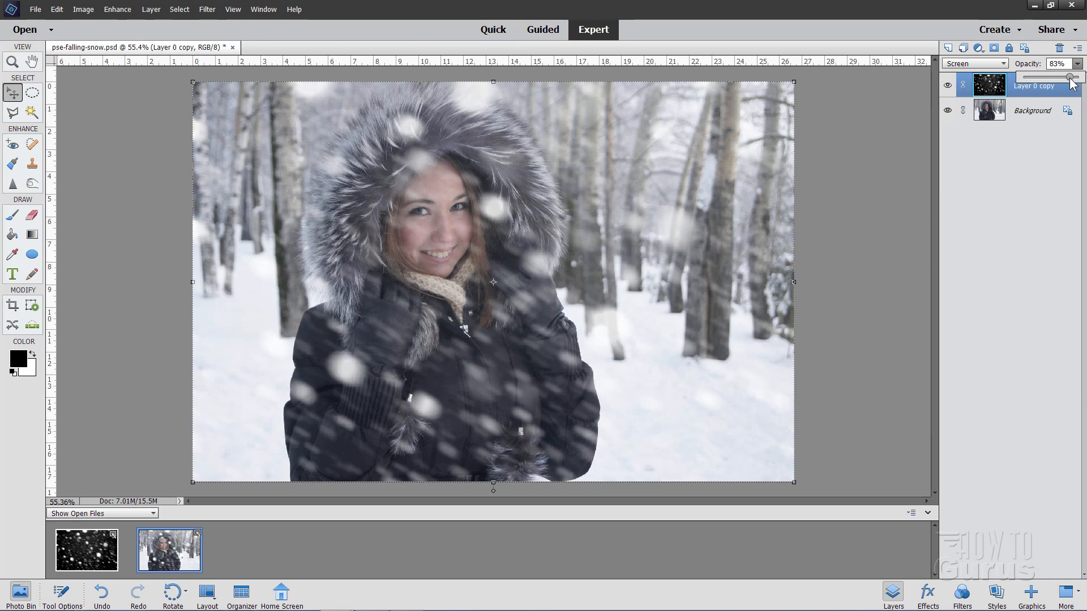
Lower the snow layer's opacity to 86%
left_click_drag(1069, 78, 1073, 78)
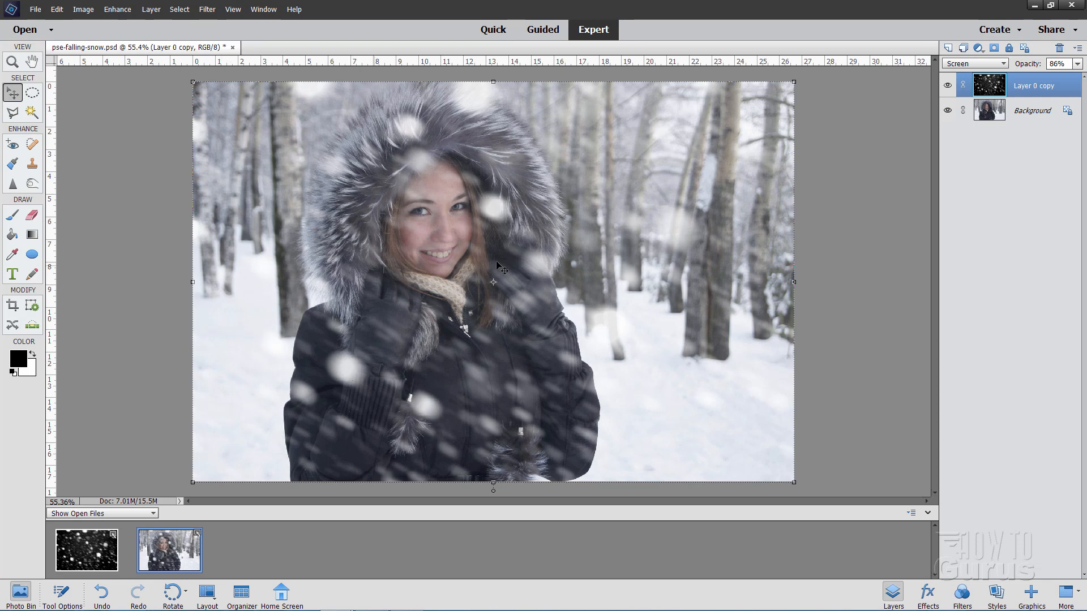
mouse_move(379, 97)
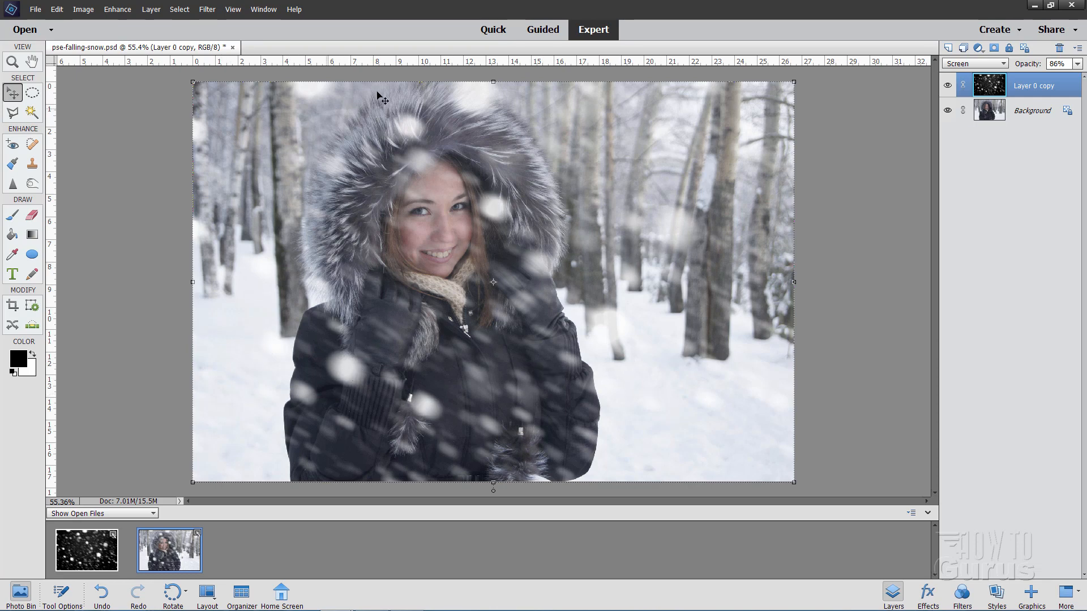
mouse_move(612, 415)
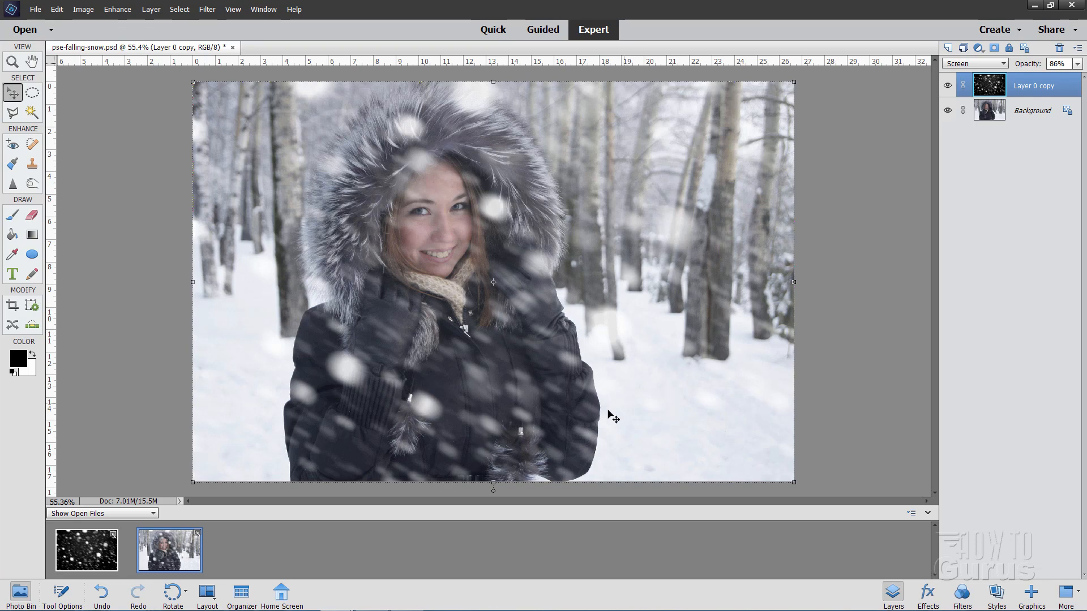
mouse_move(480, 180)
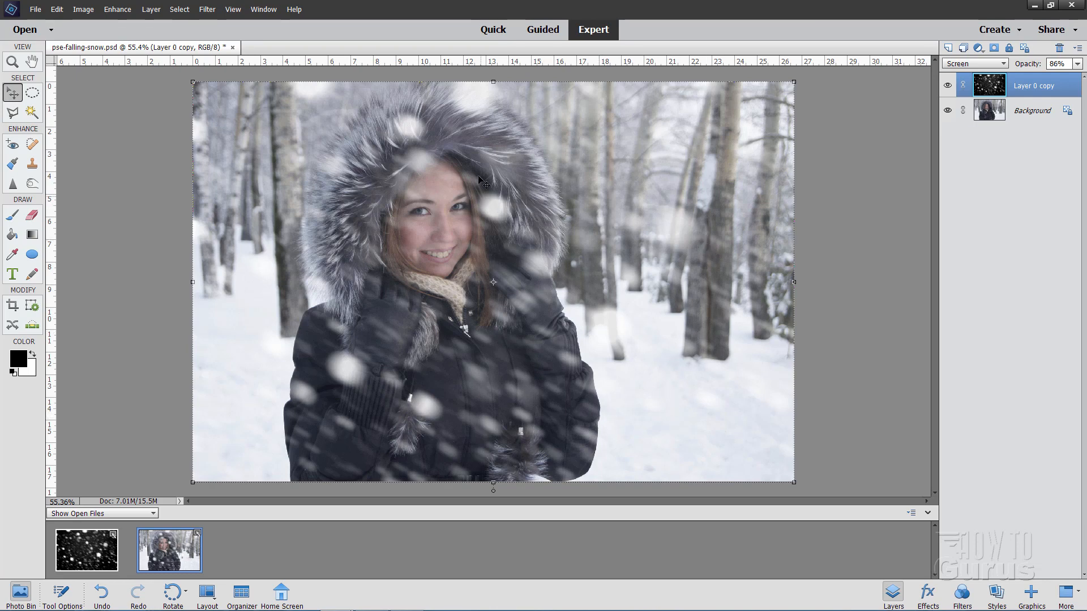
mouse_move(580, 401)
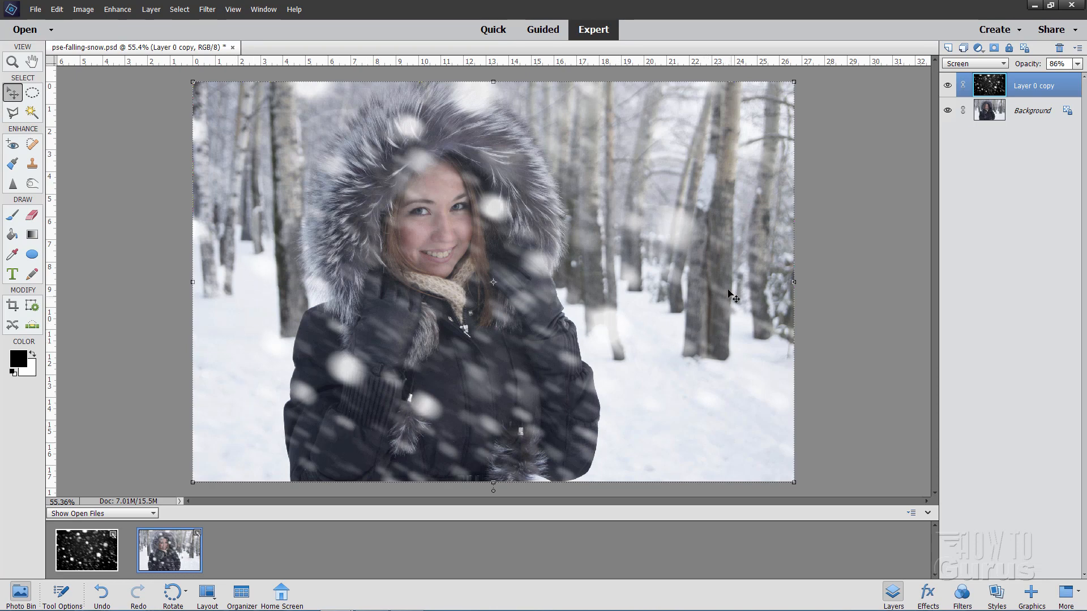
mouse_move(642, 414)
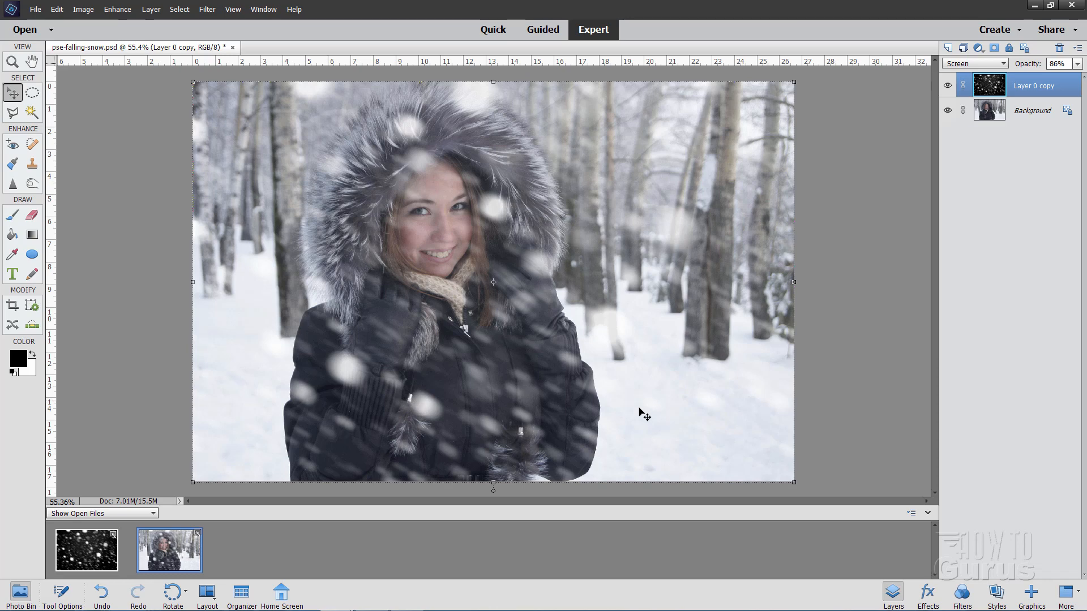
mouse_move(632, 137)
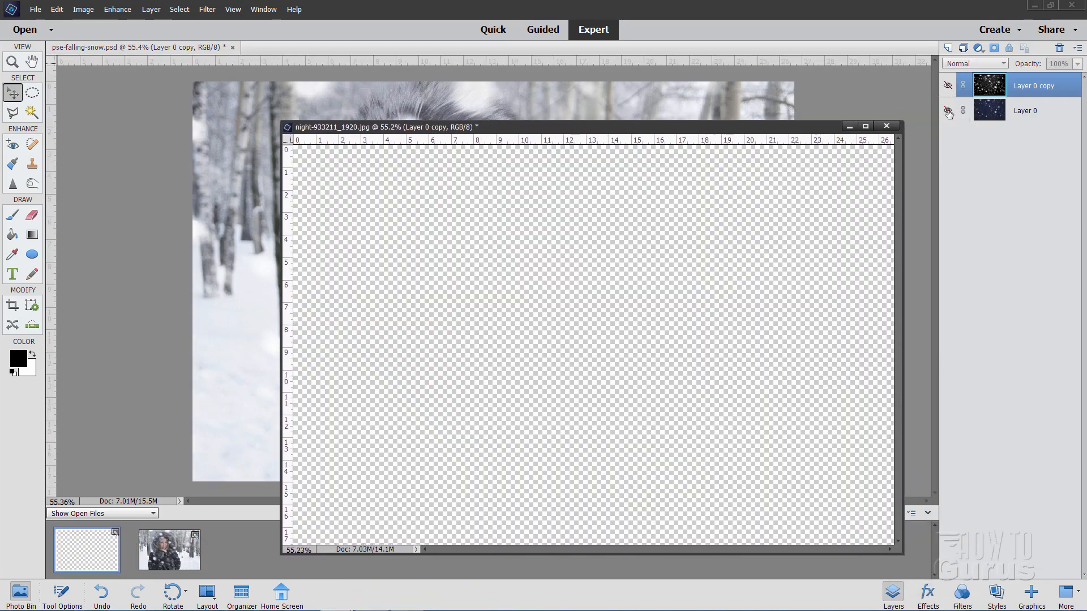
left_click(948, 111)
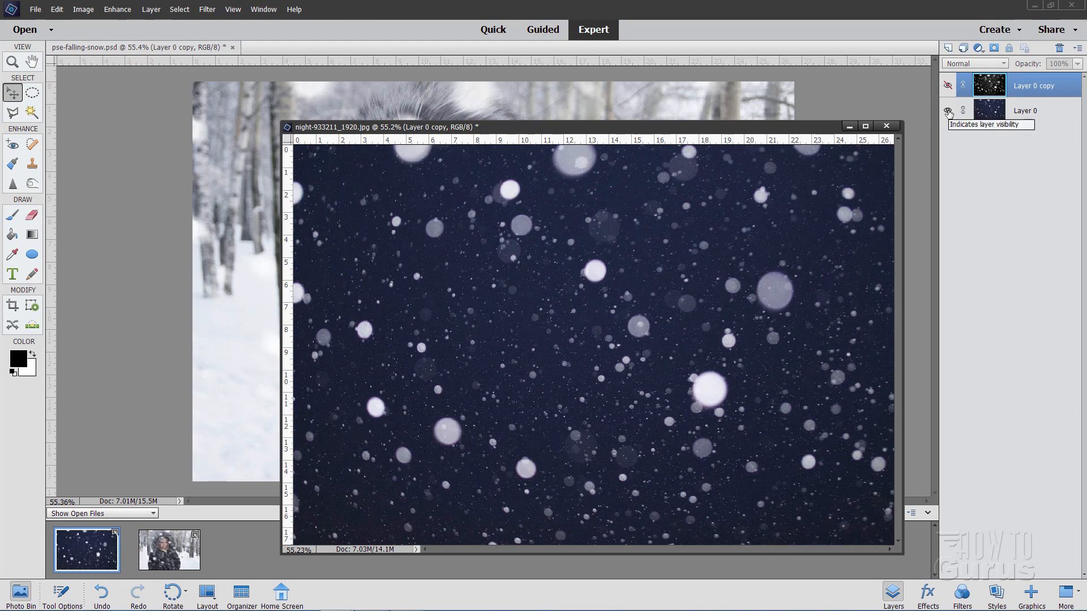
left_click(947, 85)
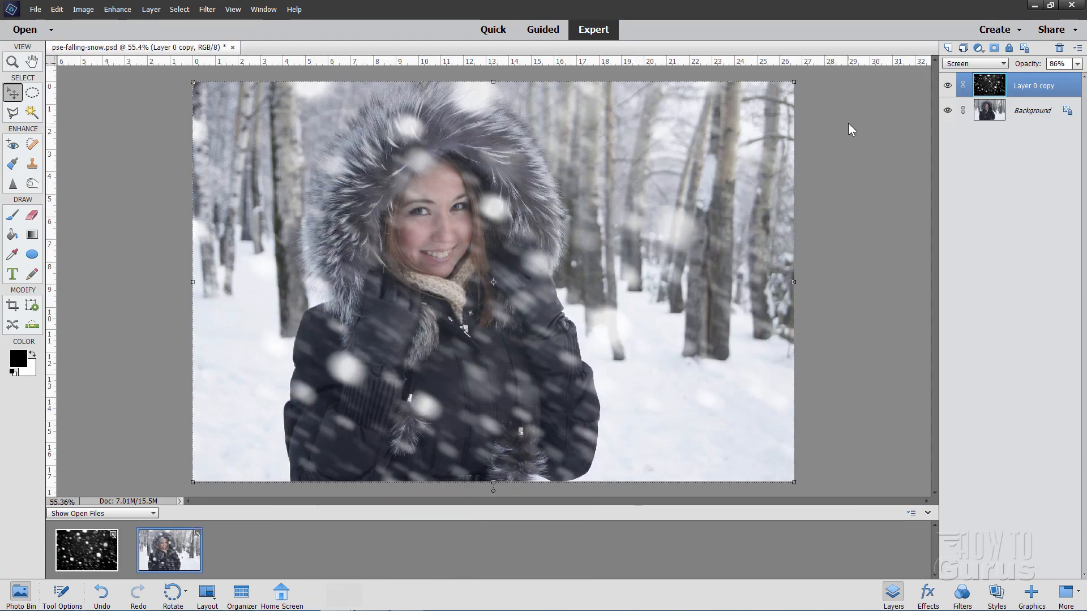
mouse_move(849, 168)
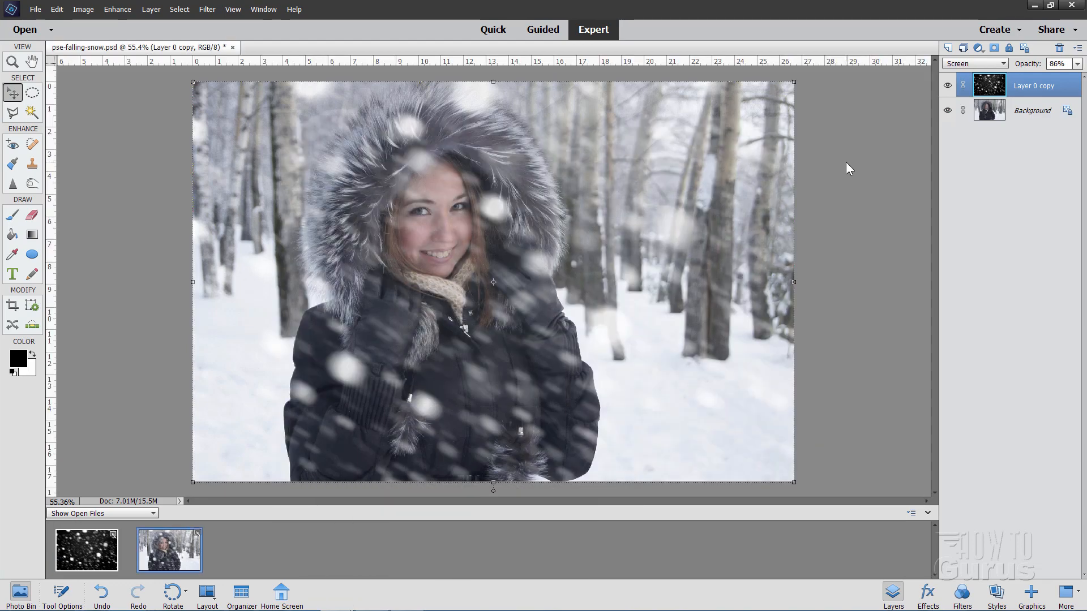